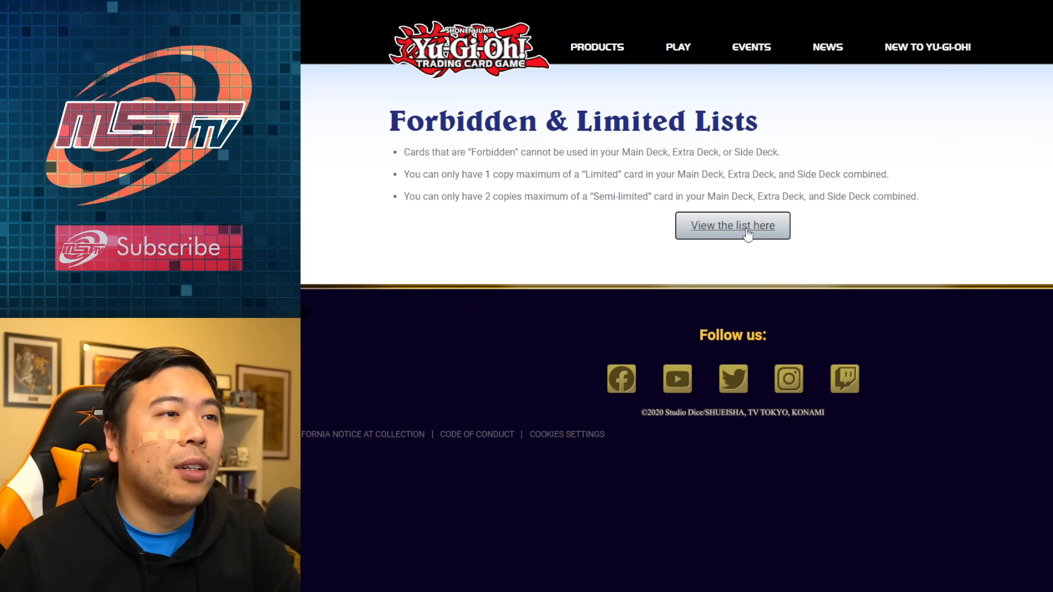
View the current Forbidden & Limited list and highlight its September 25, 2023 update date
left_click(733, 225)
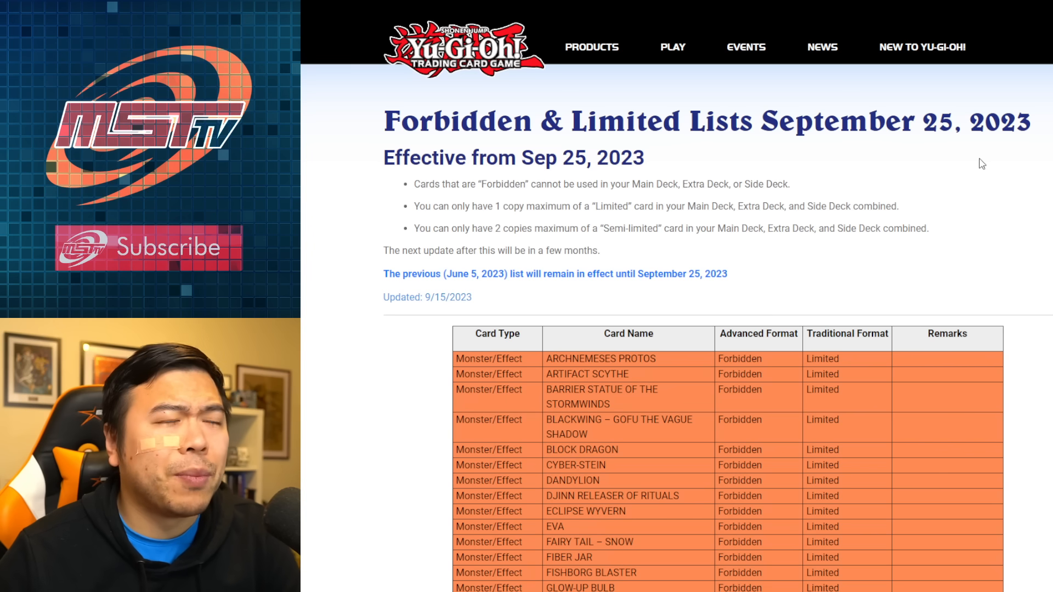
left_click_drag(384, 297, 470, 297)
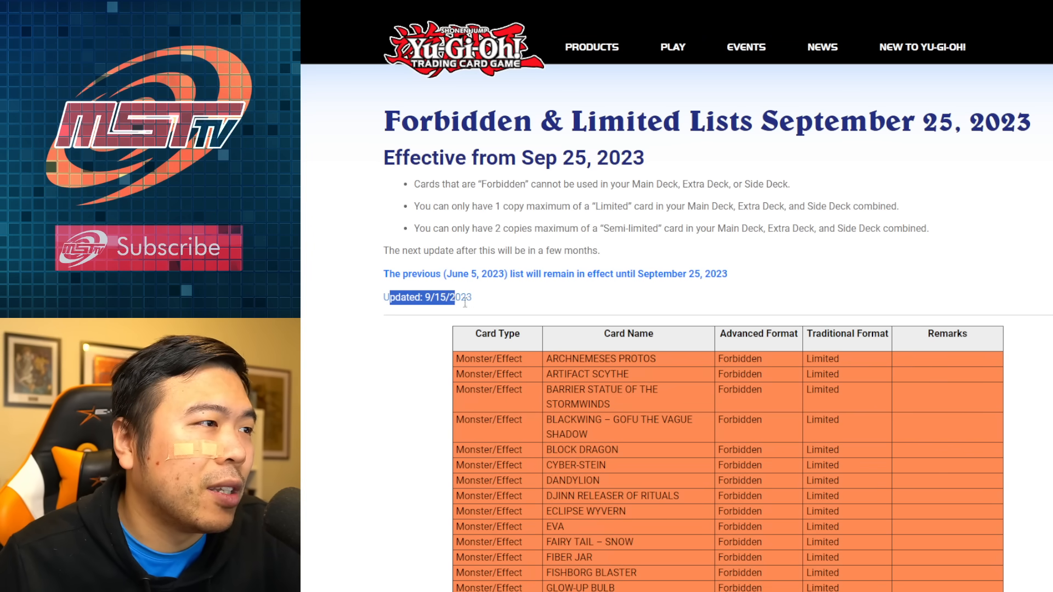
scroll("down", 3)
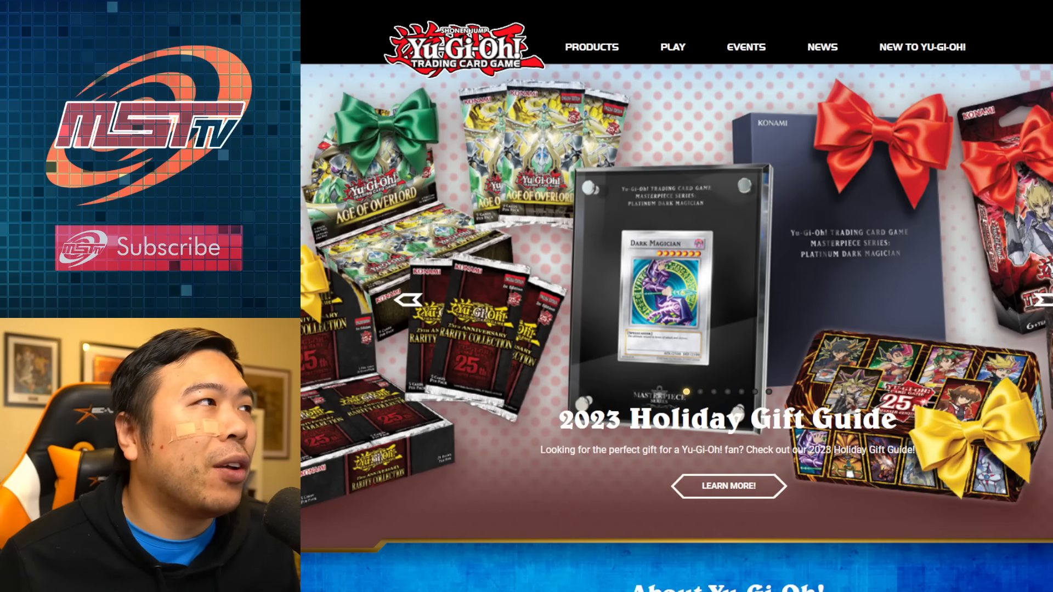
Browse the homepage and News page, then expand the Play menu toward the Forbidden & Limited List
scroll("down", 3)
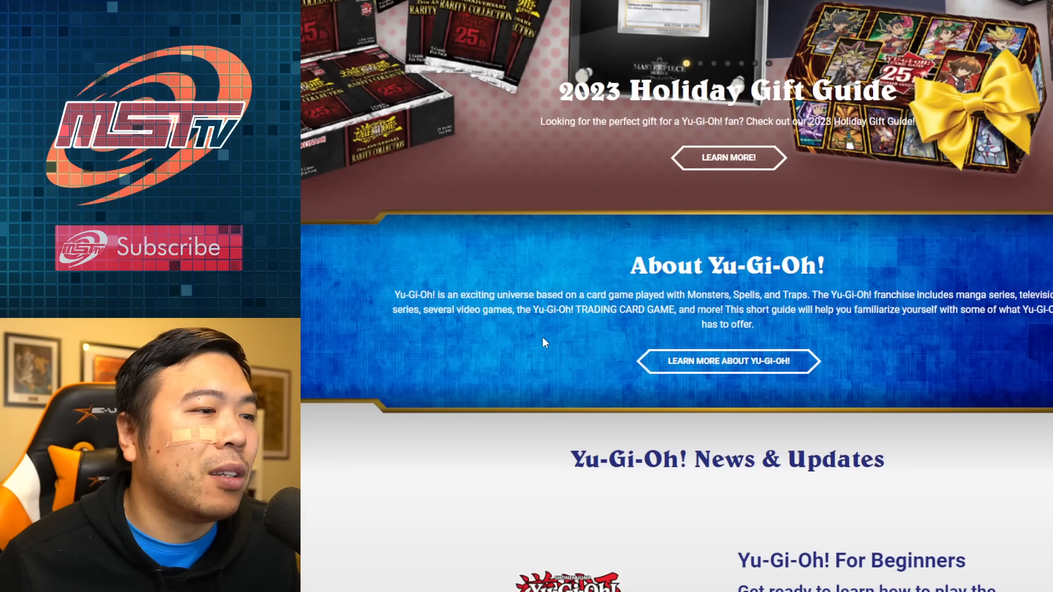
scroll("up", 3)
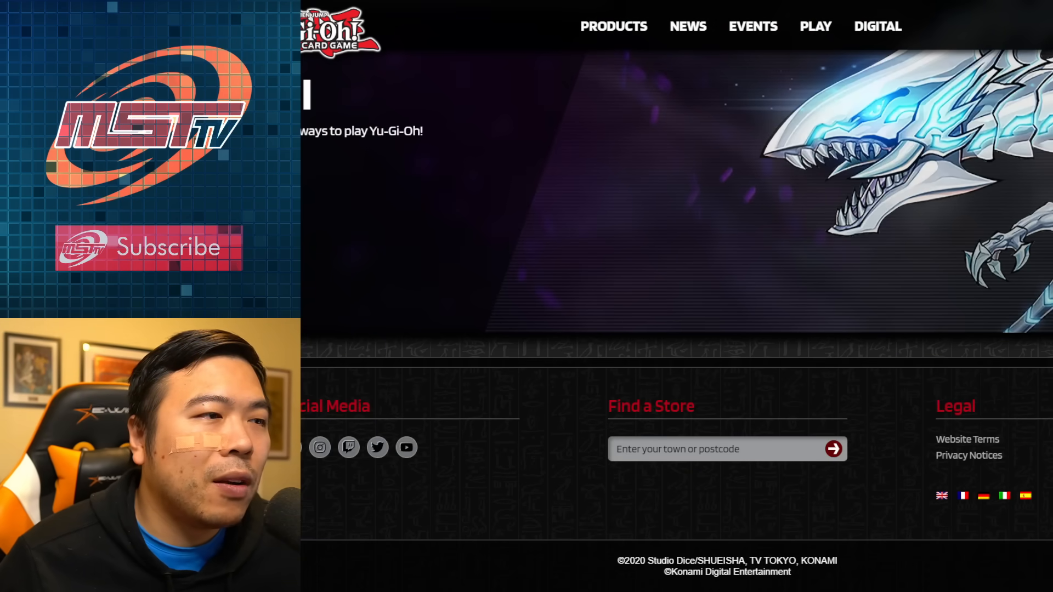
left_click(689, 27)
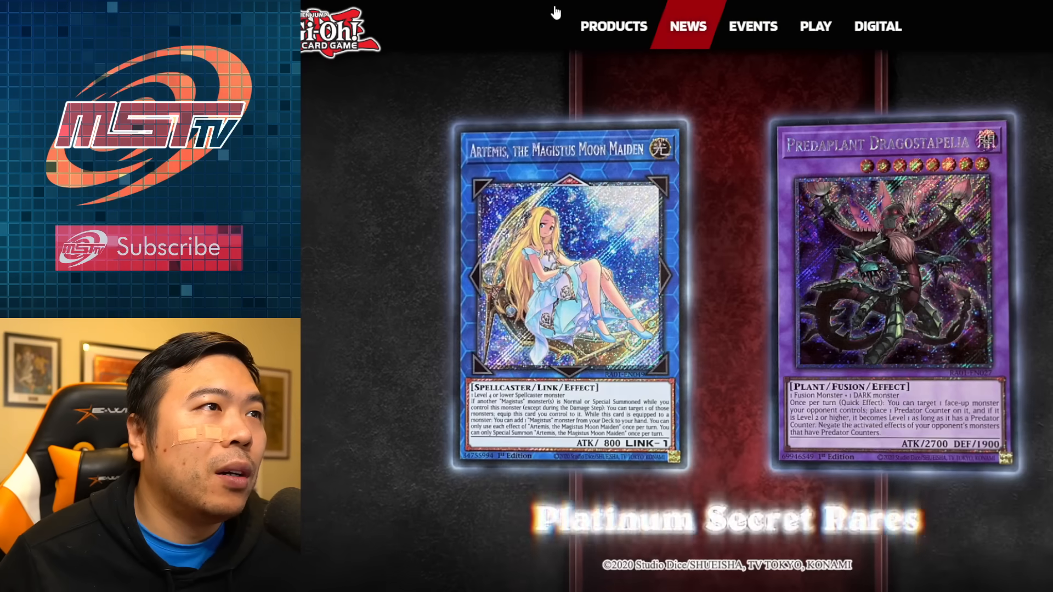
left_click(689, 26)
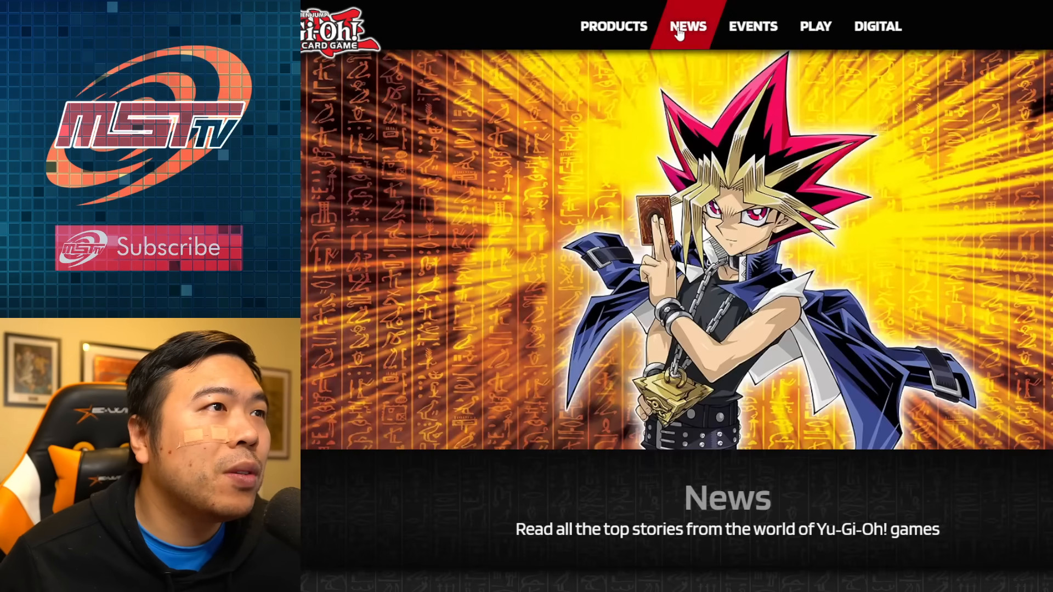
left_click(686, 26)
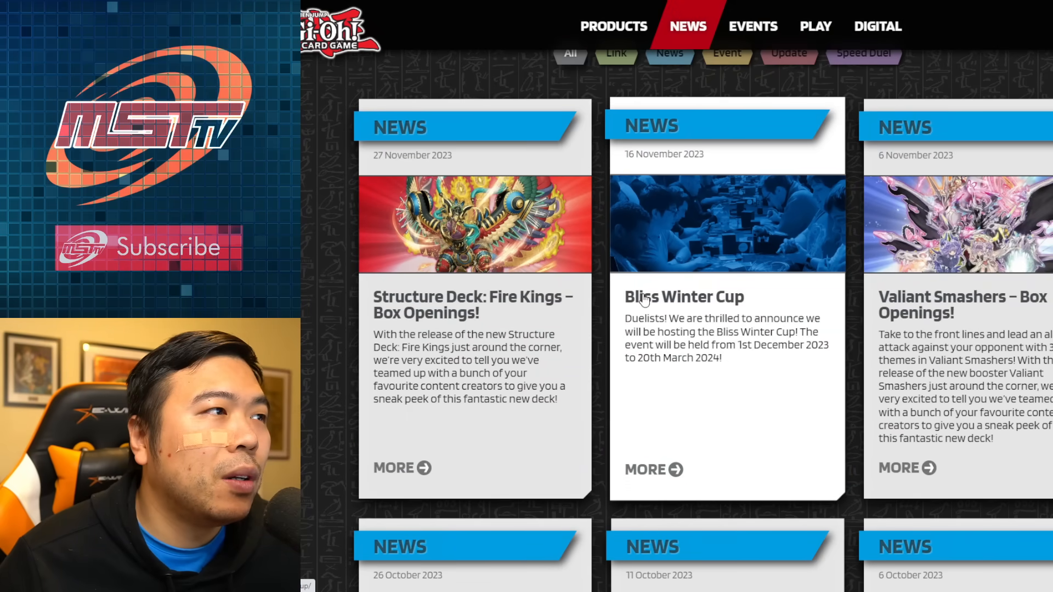
scroll("down", 3)
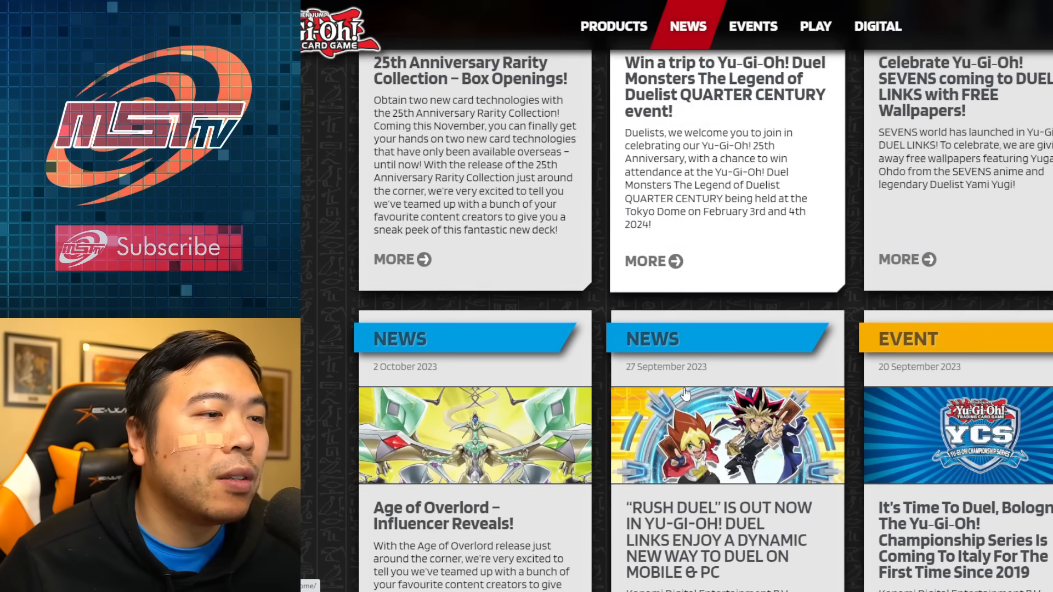
left_click(753, 26)
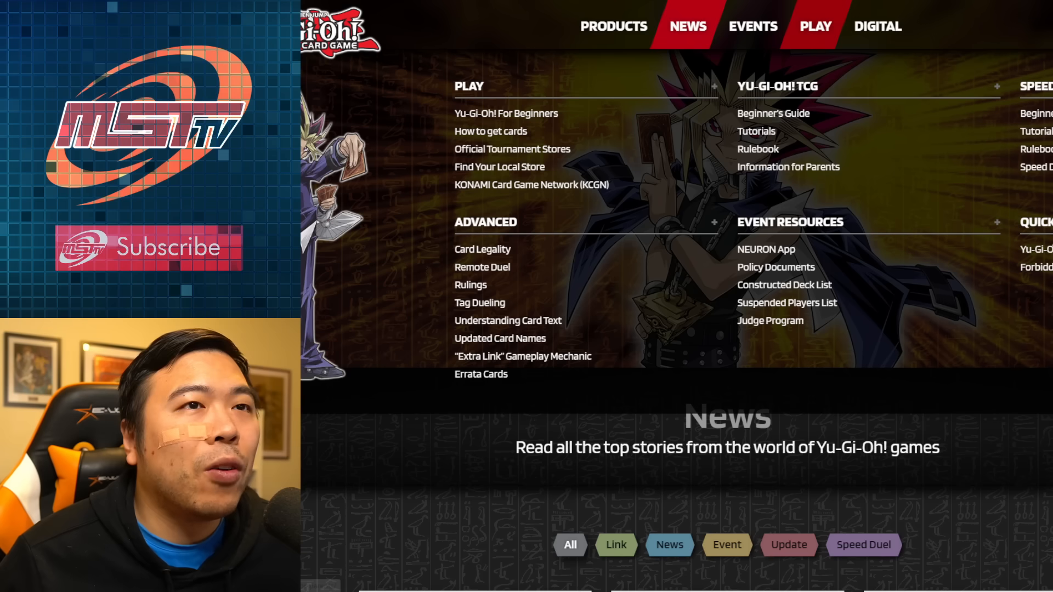
mouse_move(1048, 283)
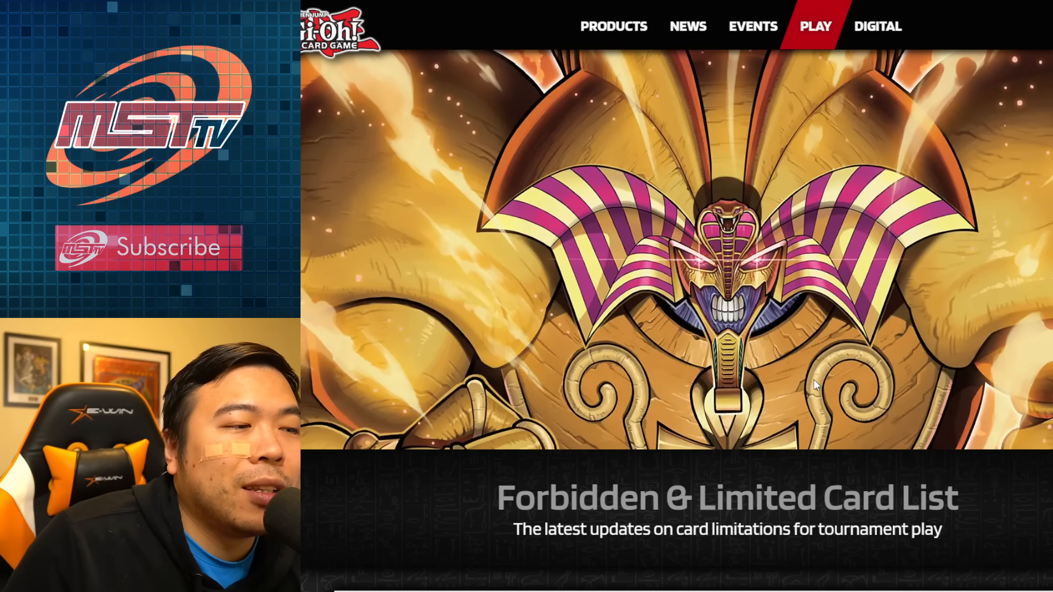
scroll("down", 3)
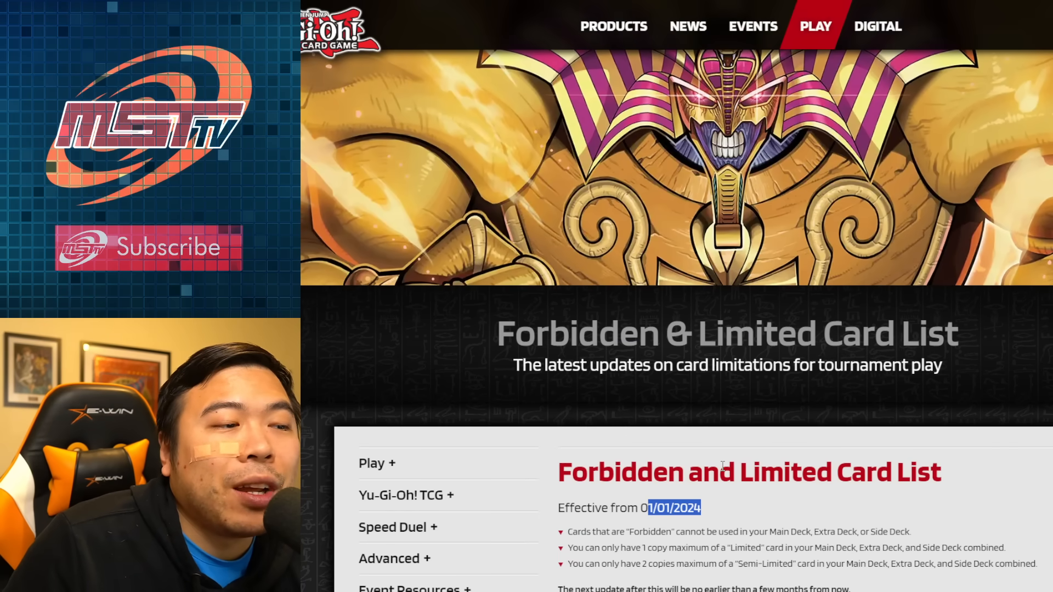
scroll("down", 3)
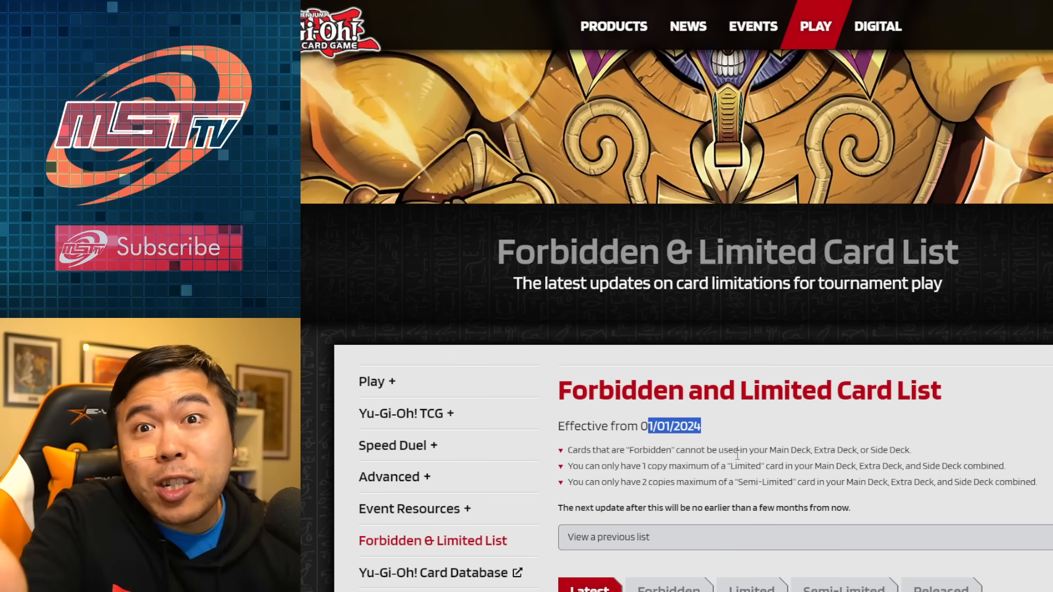
mouse_move(735, 441)
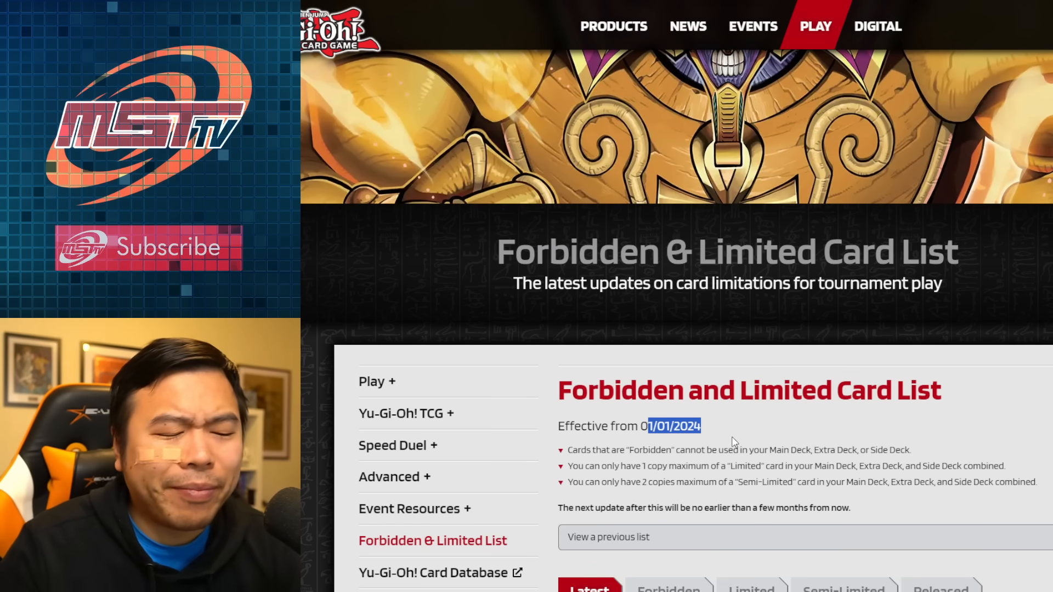
scroll("down", 3)
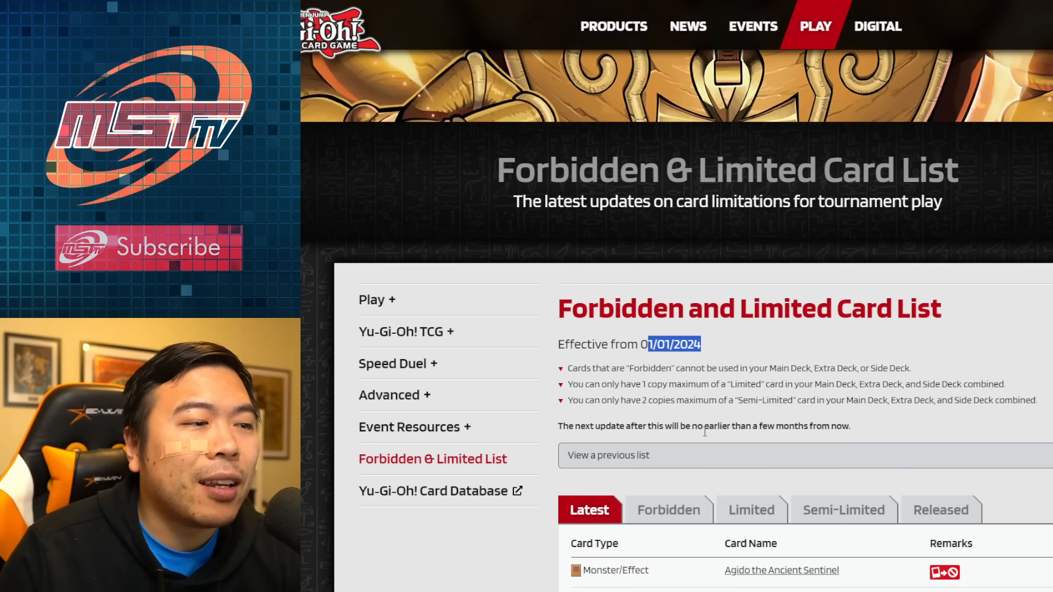
scroll("down", 3)
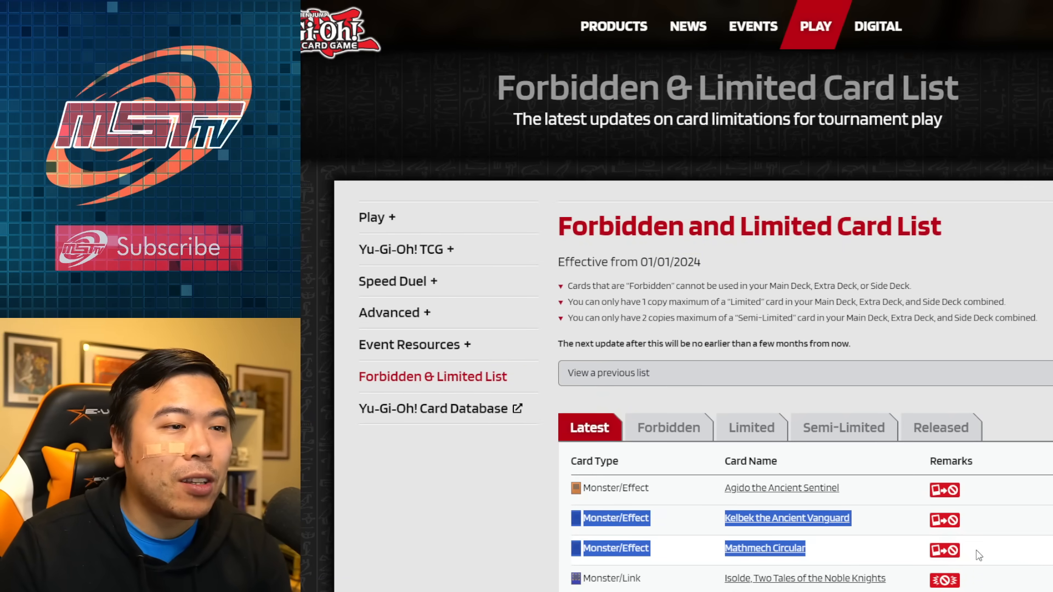
mouse_move(671, 432)
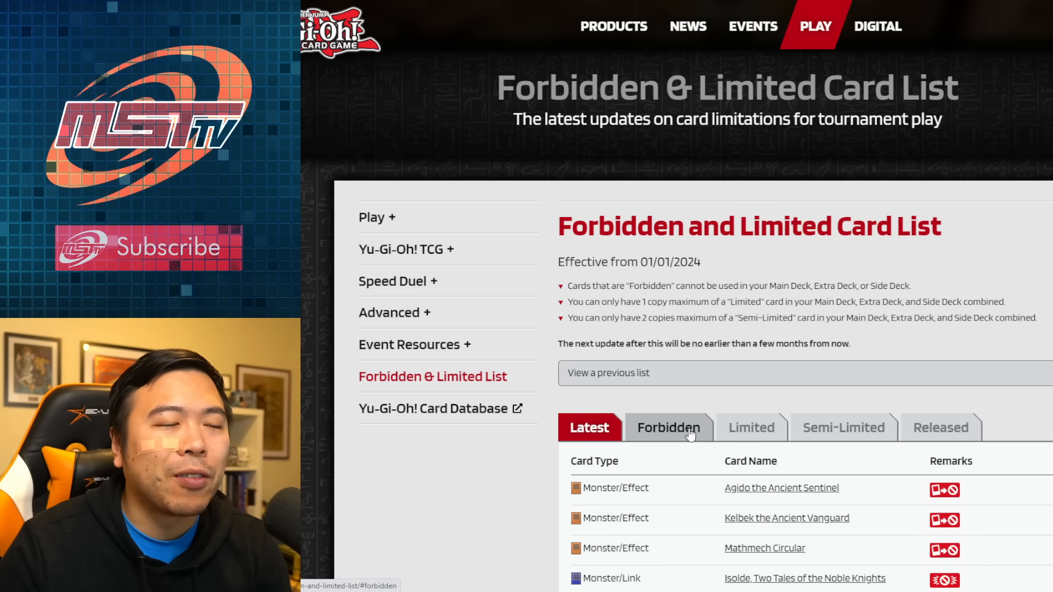
mouse_move(716, 430)
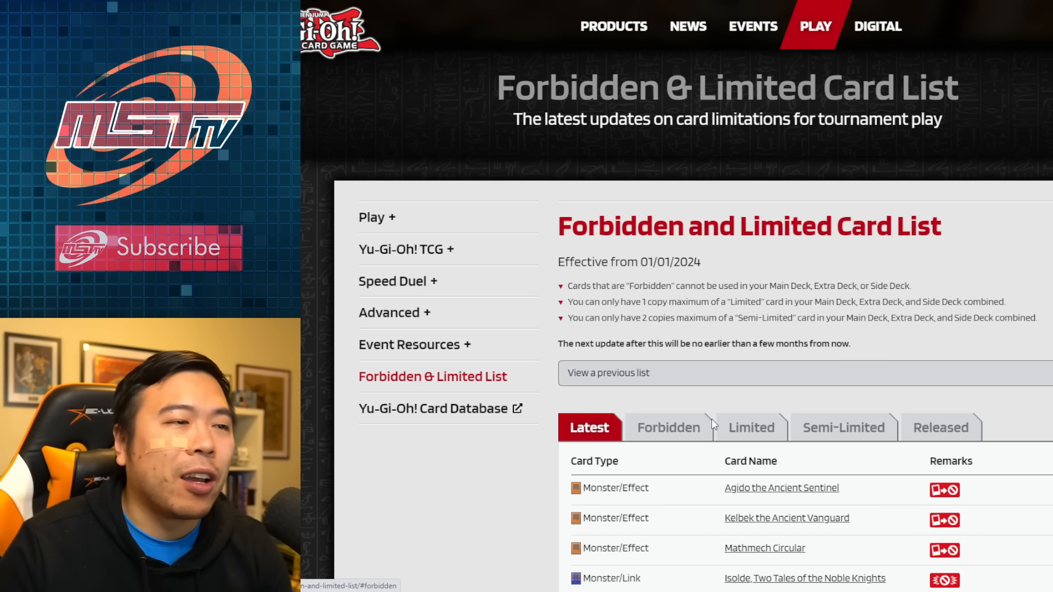
Show the Forbidden tab and read its monster entries down to the Fusion monsters
left_click(669, 428)
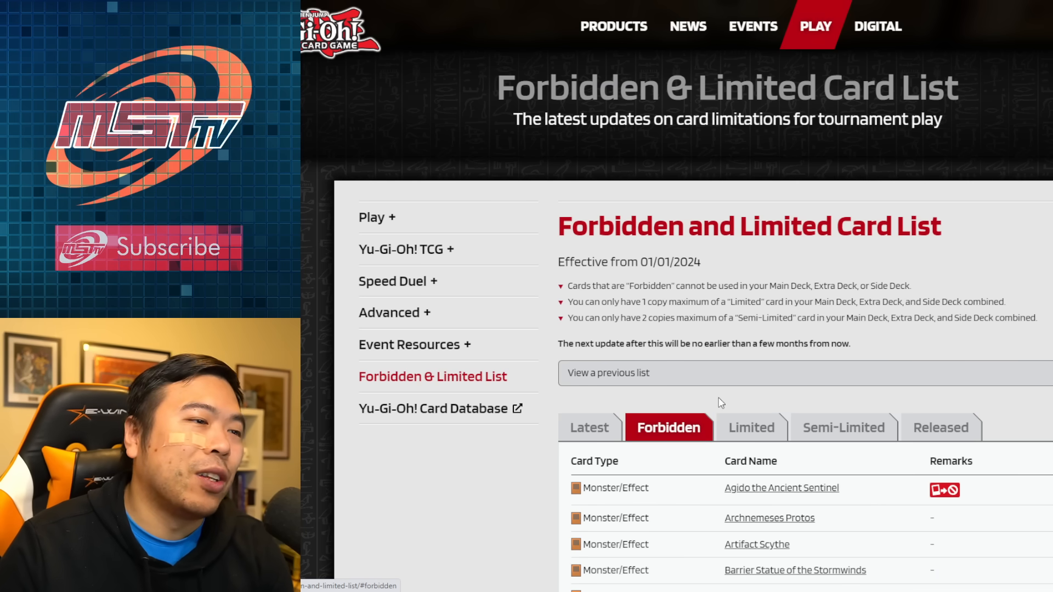
scroll("down", 3)
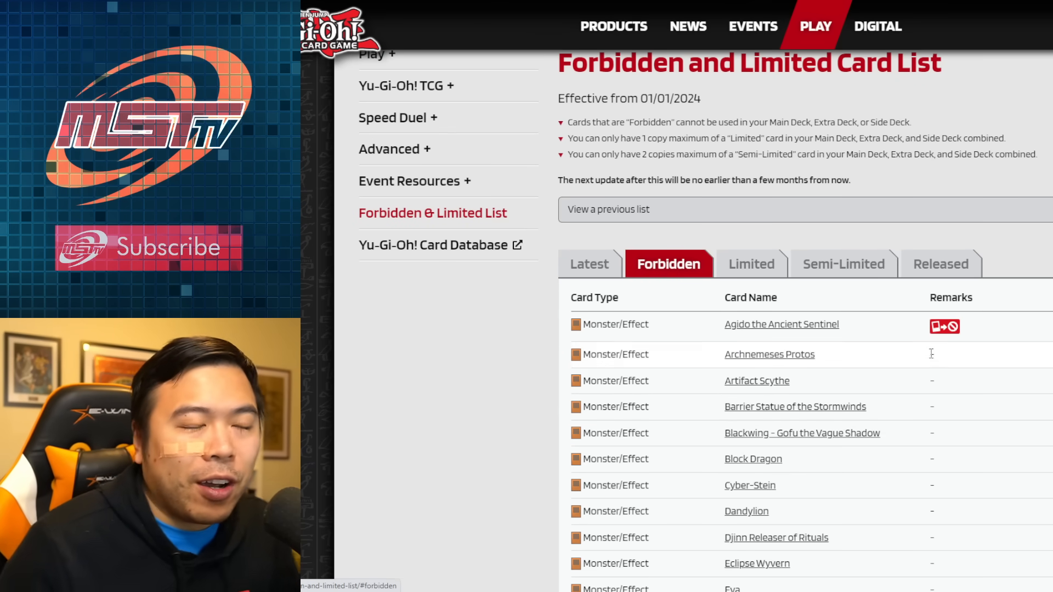
scroll("down", 3)
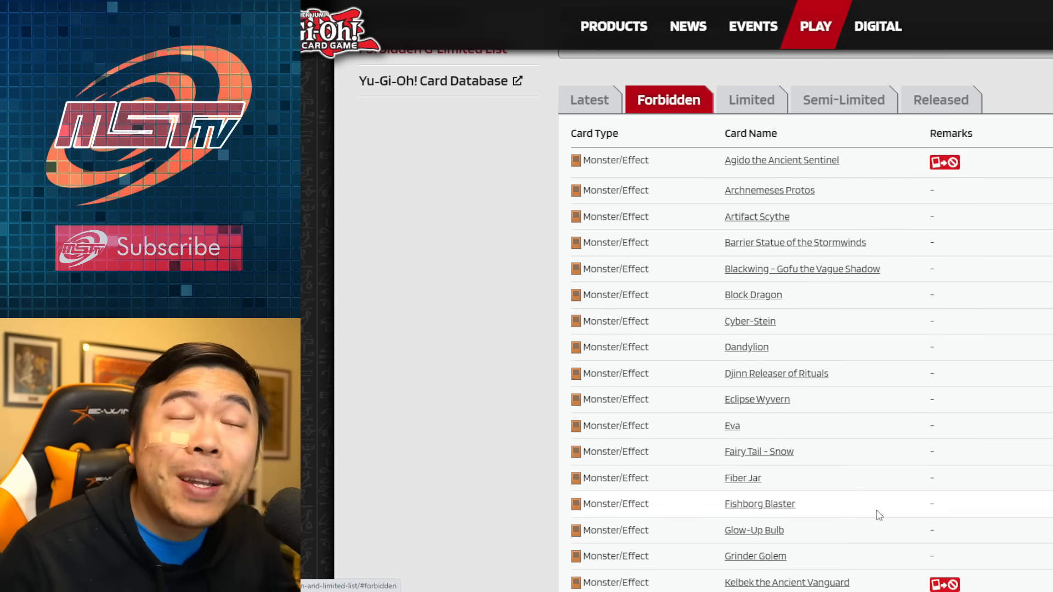
scroll("down", 3)
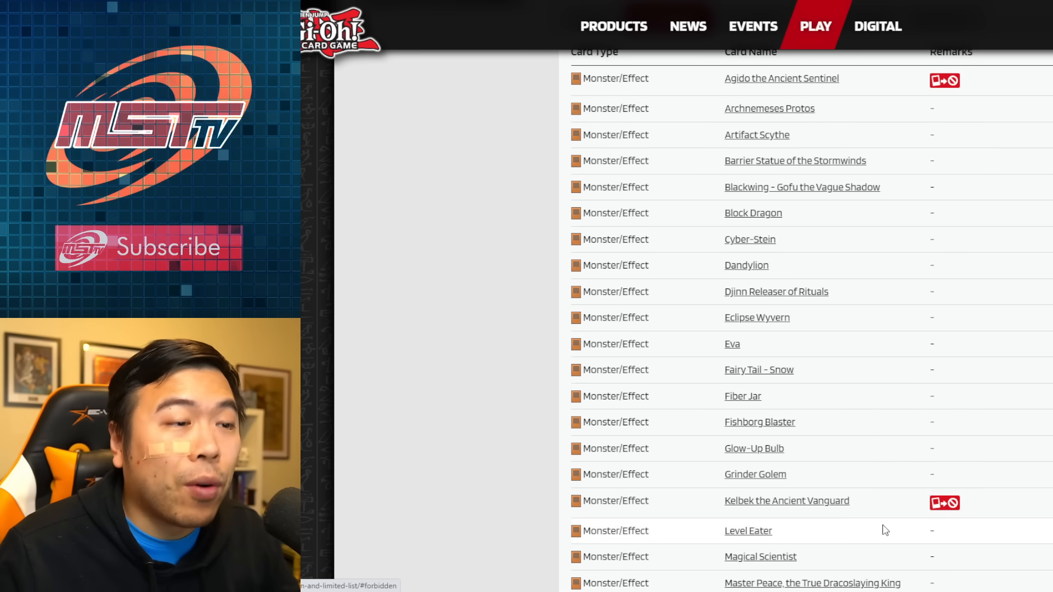
scroll("down", 3)
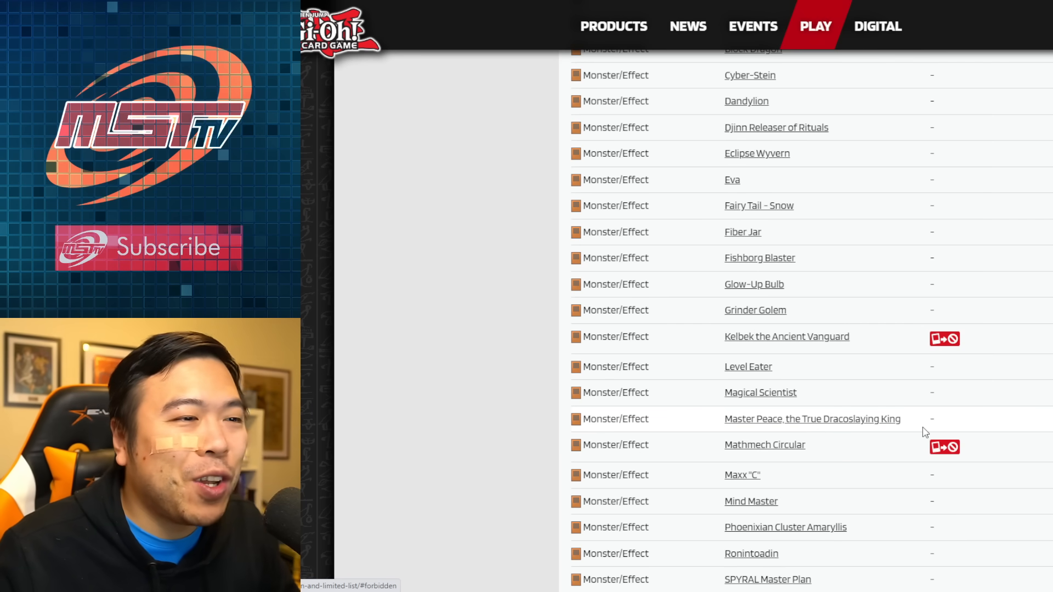
mouse_move(870, 467)
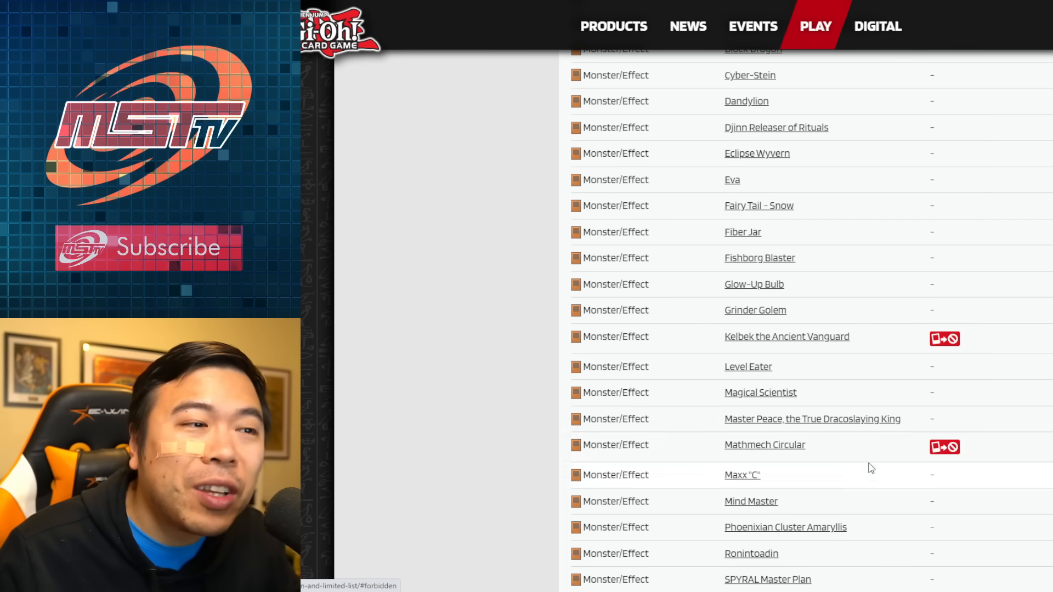
scroll("down", 3)
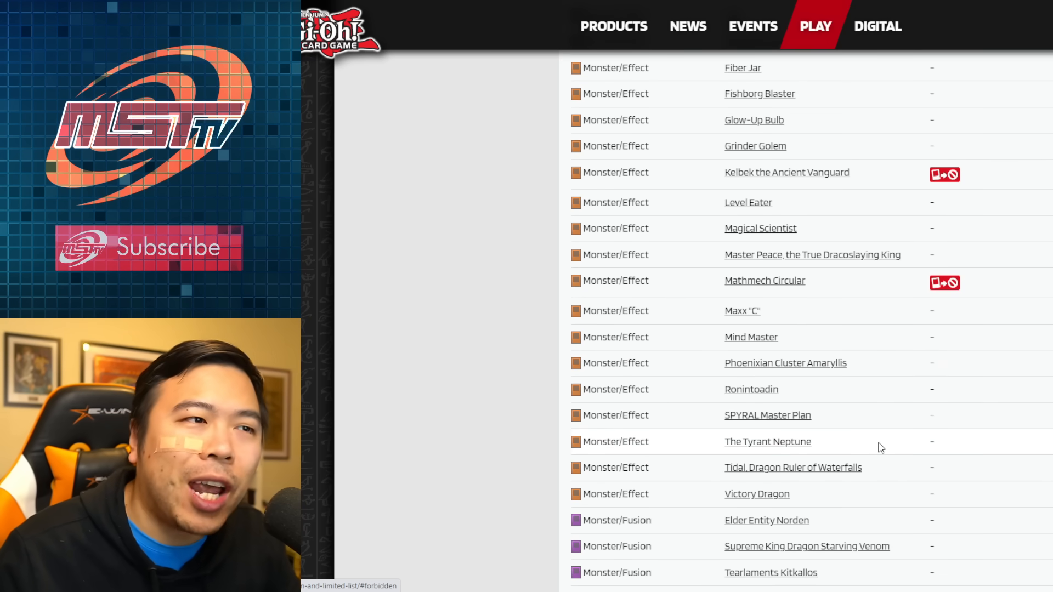
mouse_move(818, 316)
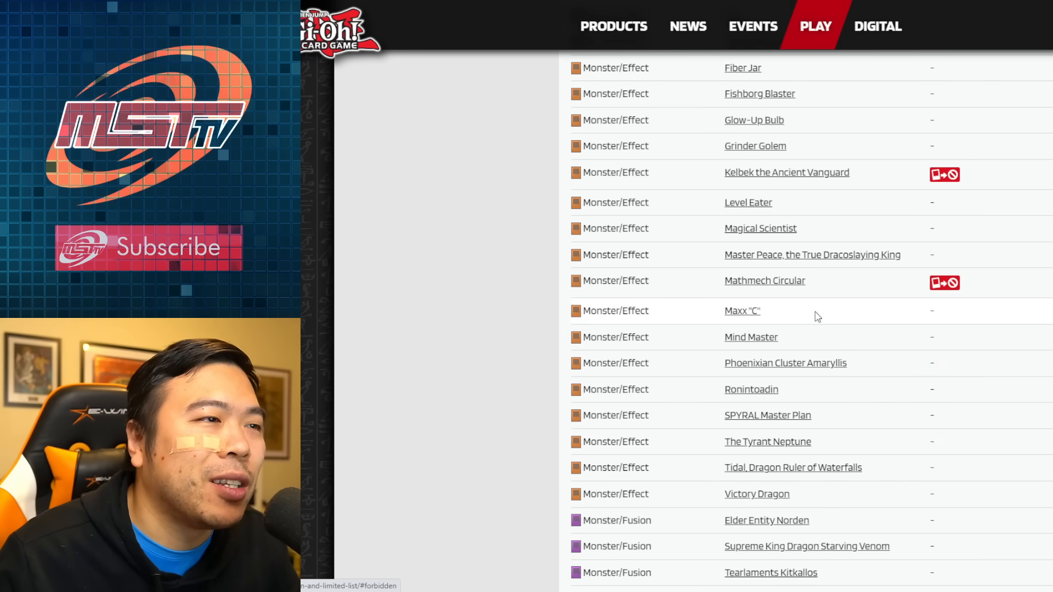
Read the Forbidden list's Link, Pendulum, Synchro and Xyz monsters down the table
scroll("down", 3)
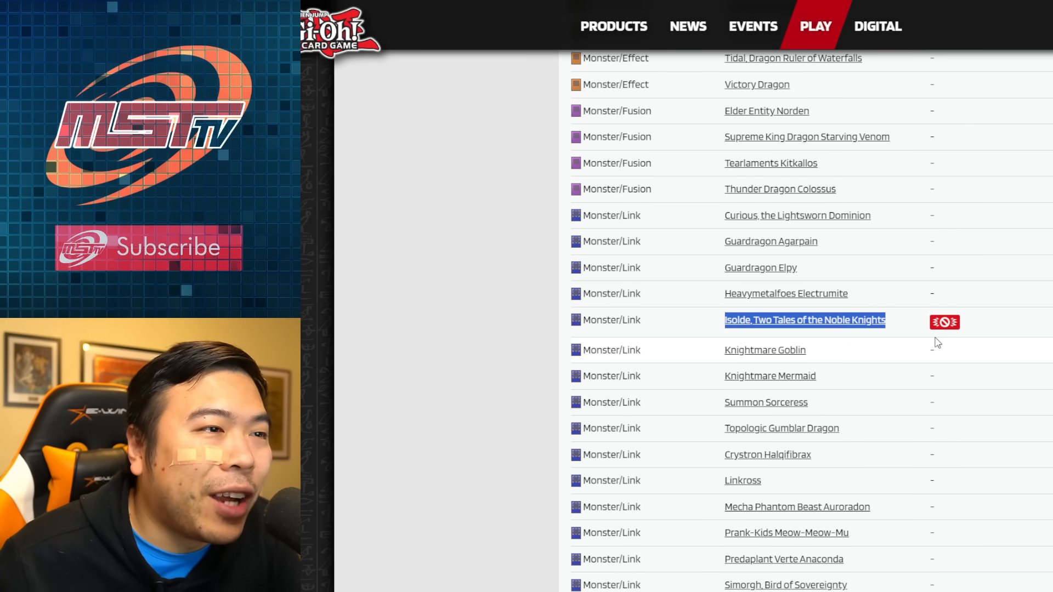
mouse_move(719, 320)
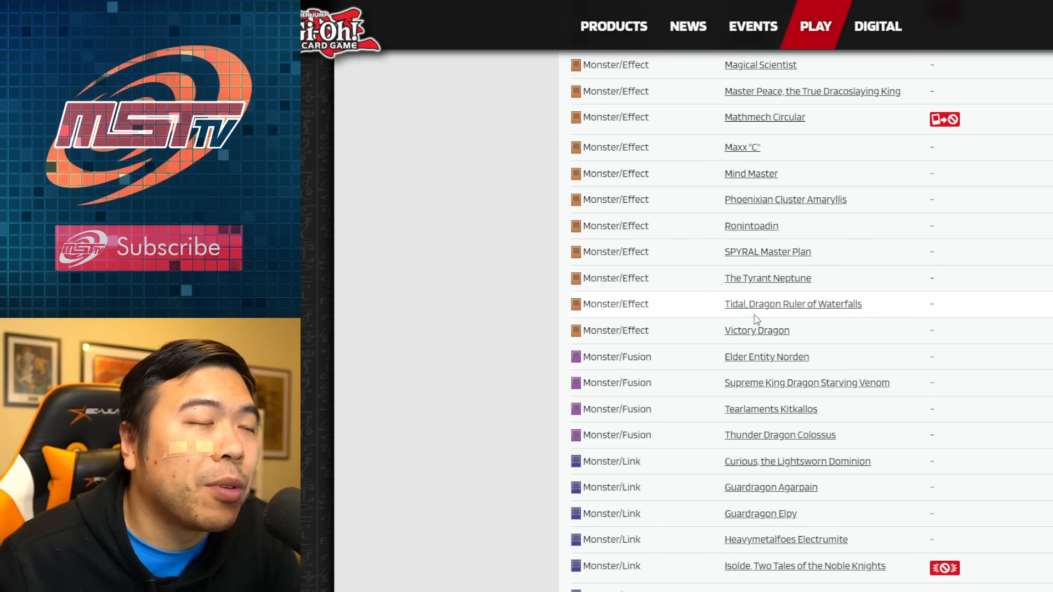
scroll("down", 3)
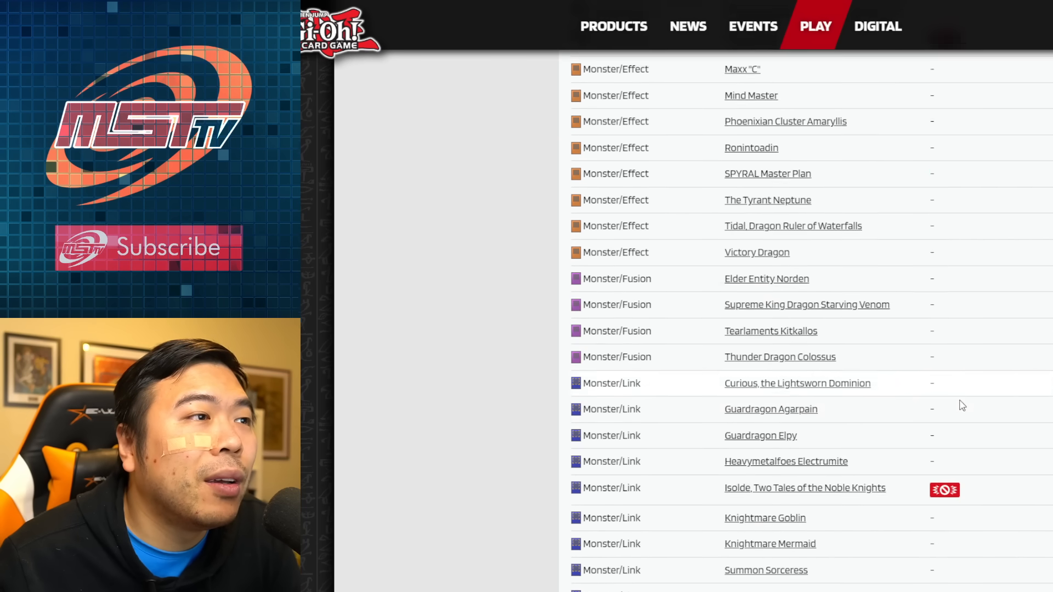
scroll("down", 3)
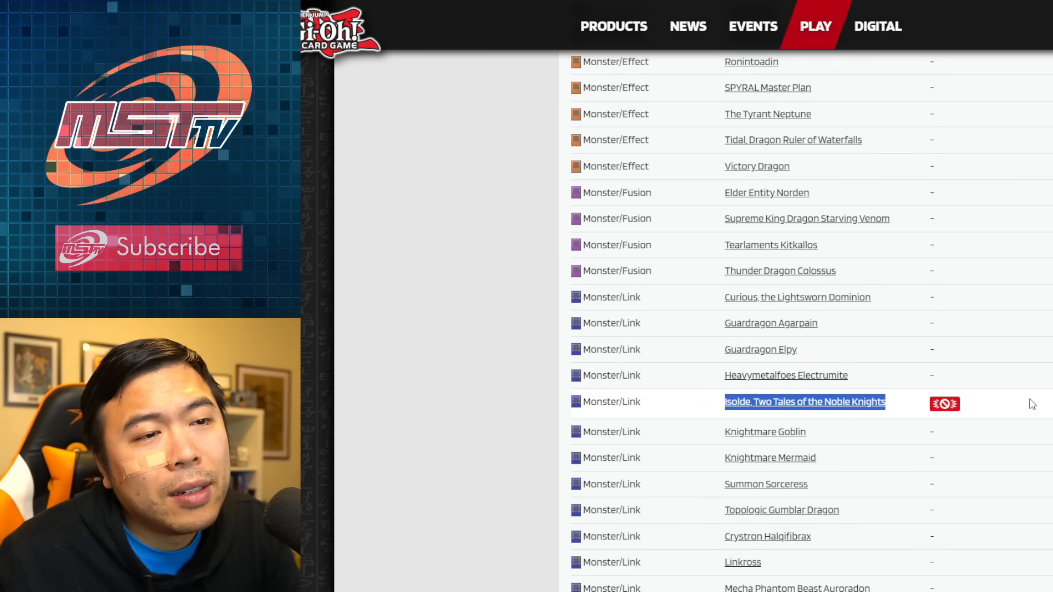
scroll("down", 3)
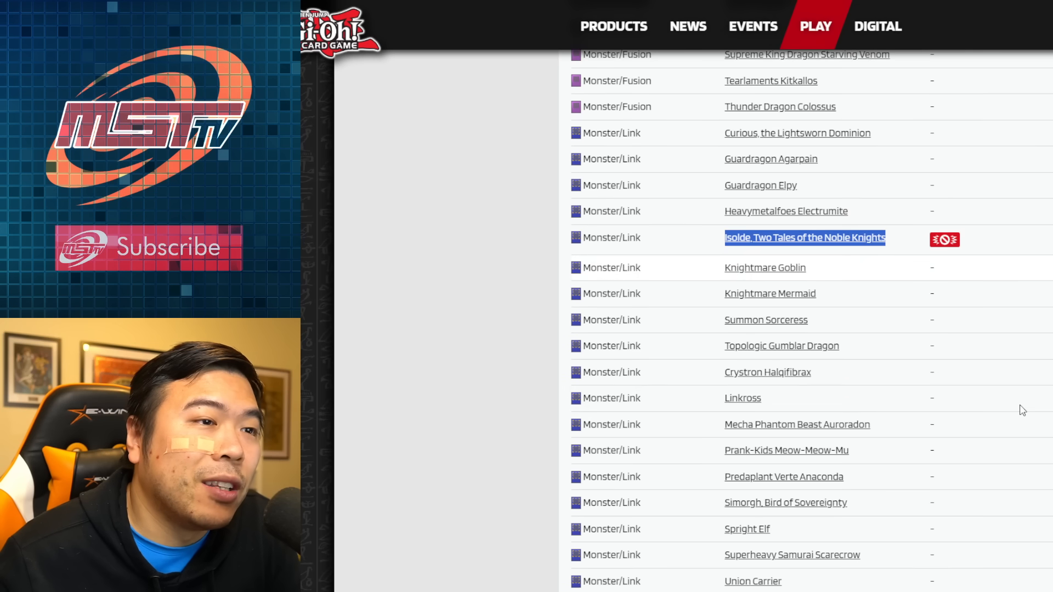
scroll("down", 3)
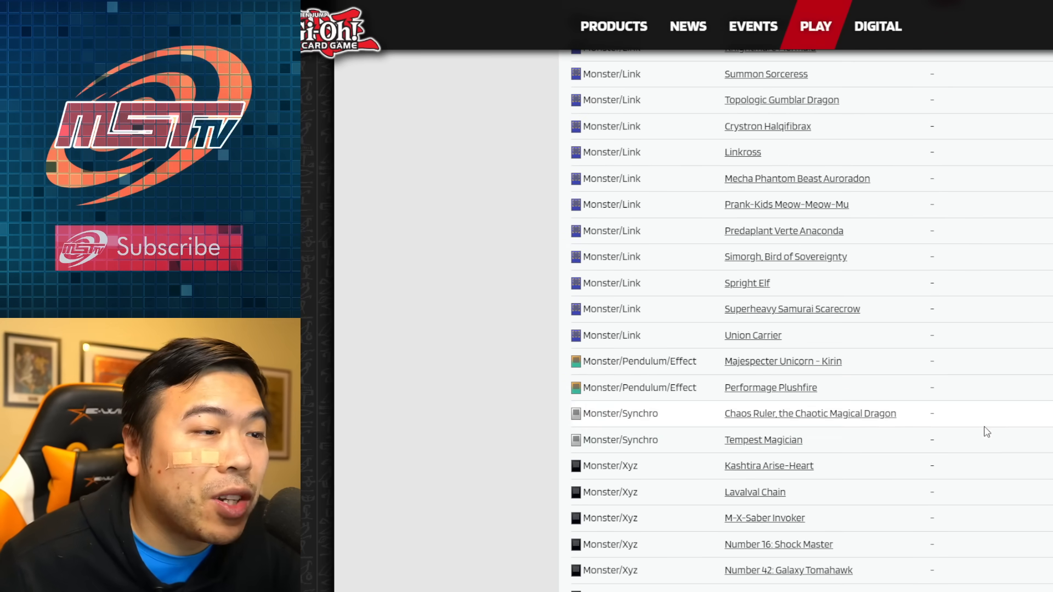
scroll("down", 3)
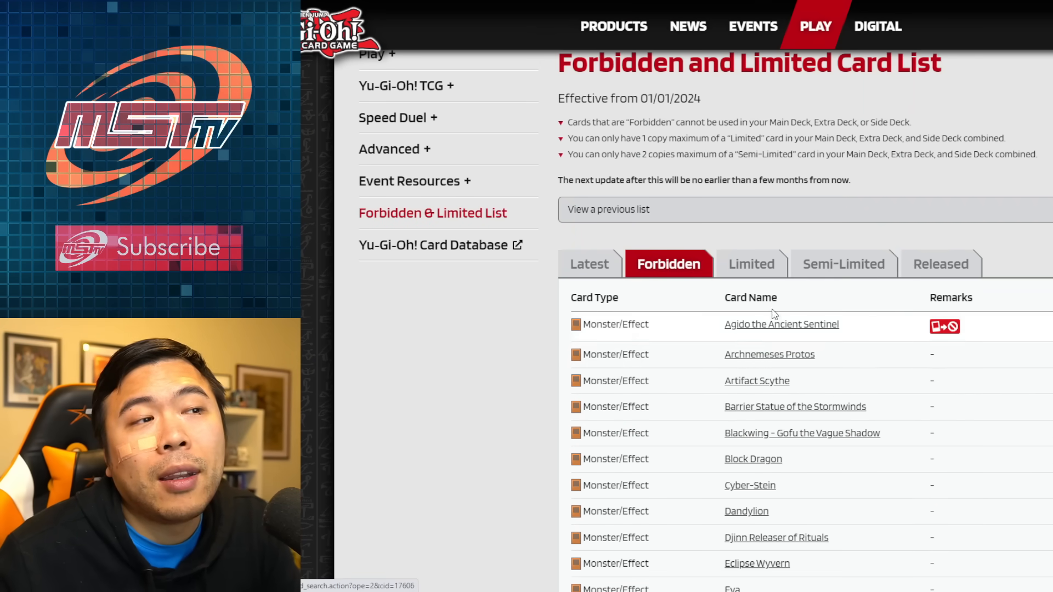
Read the Limited list's Effect monsters and mark the Rescue-ACE Air Lifter card name
scroll("down", 3)
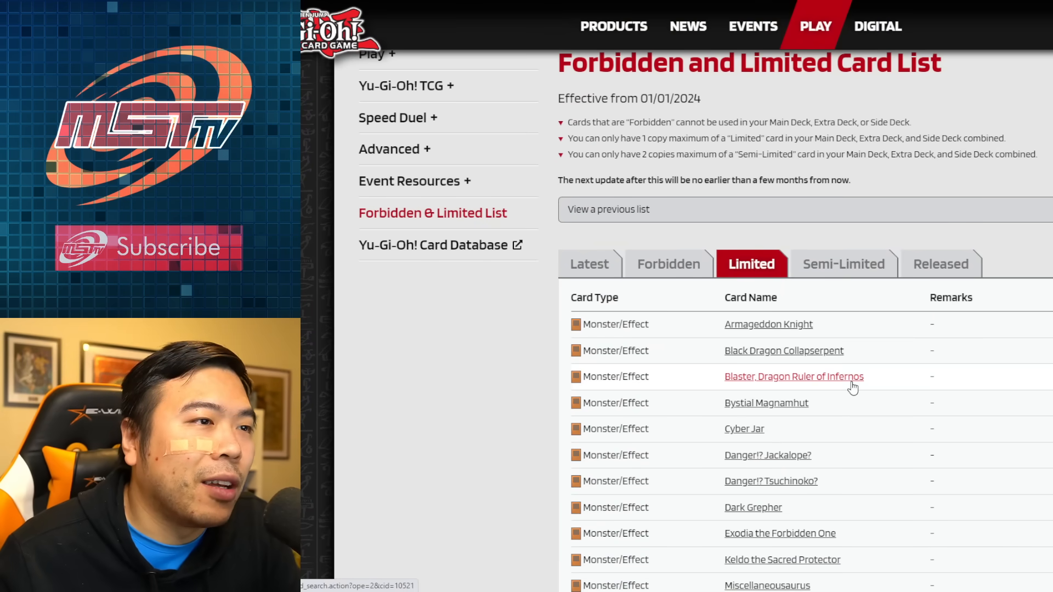
scroll("down", 3)
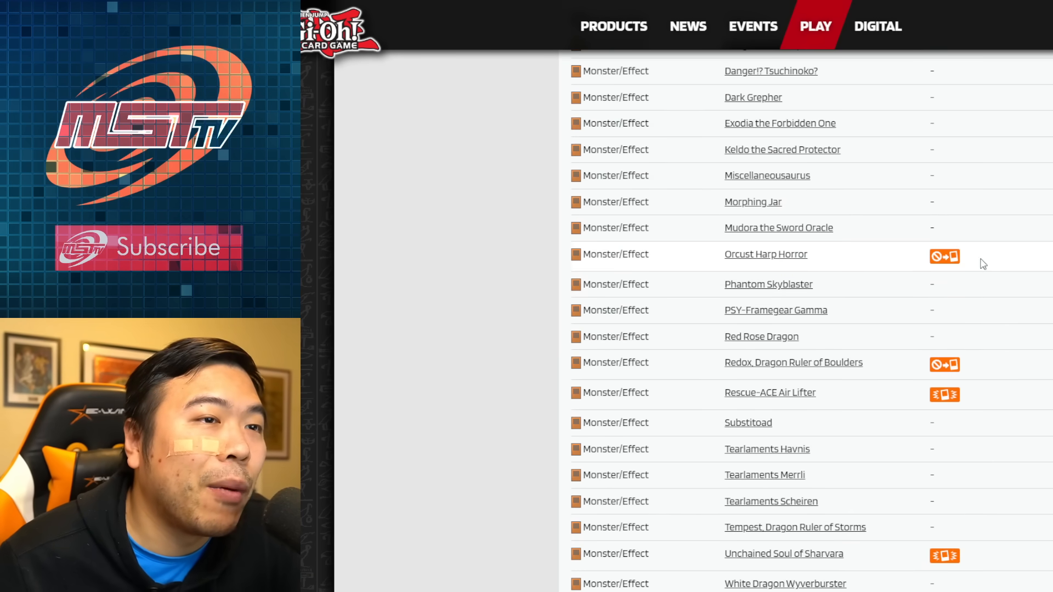
mouse_move(1013, 398)
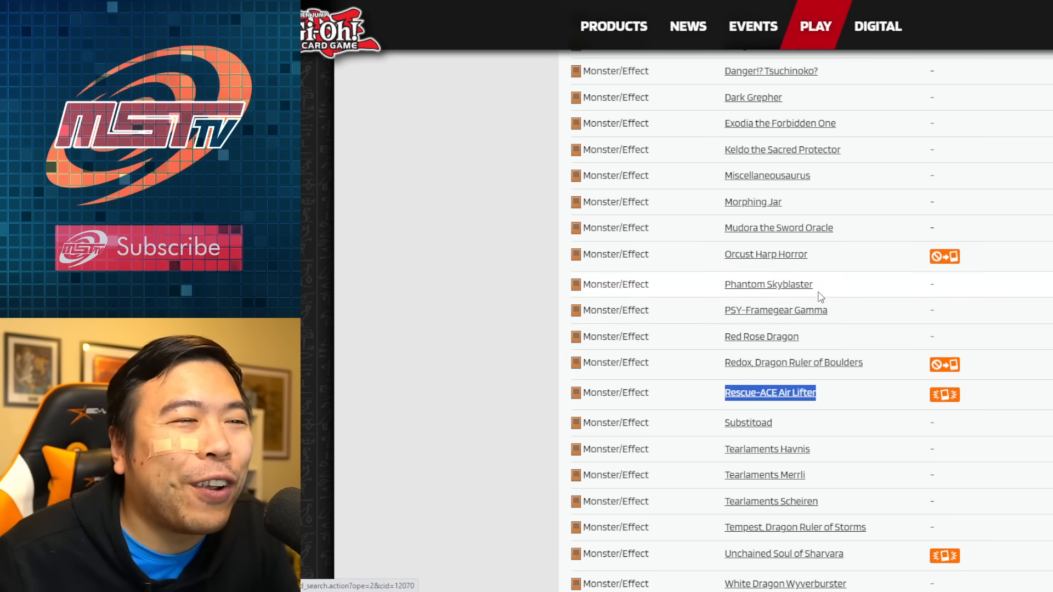
scroll("down", 3)
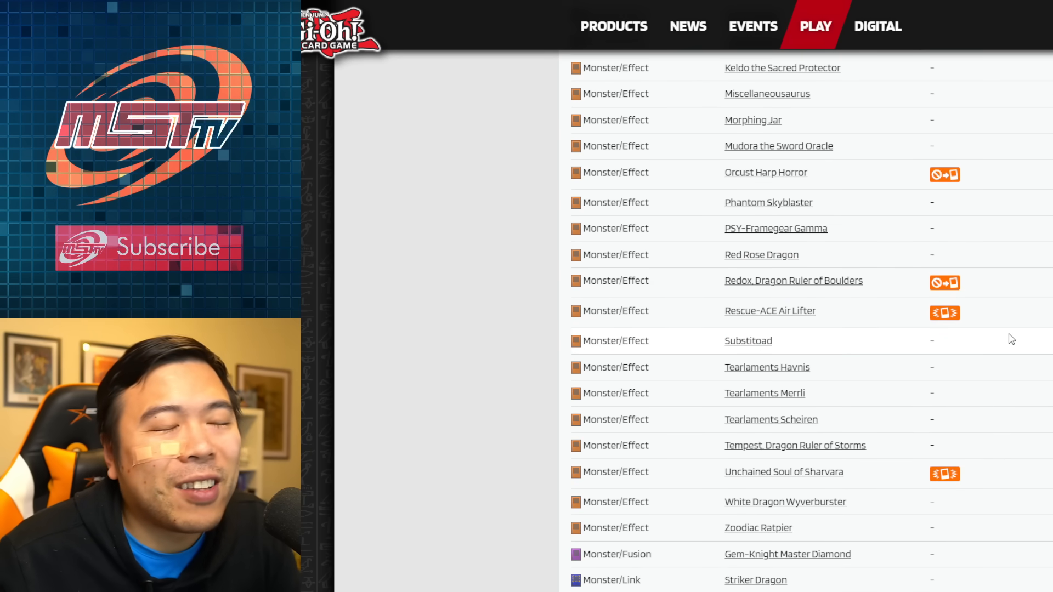
mouse_move(872, 322)
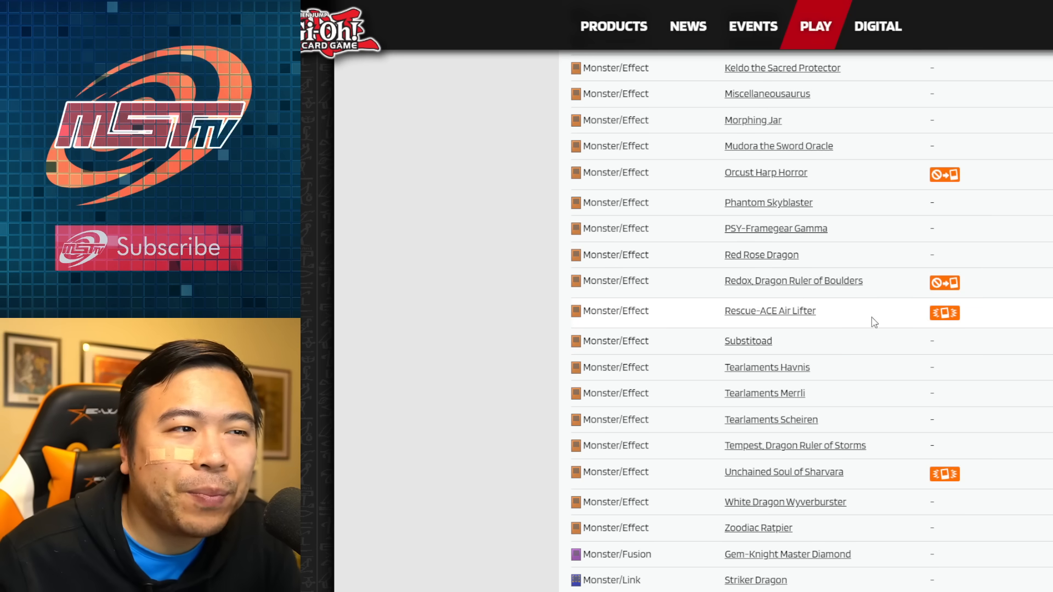
double_click(769, 312)
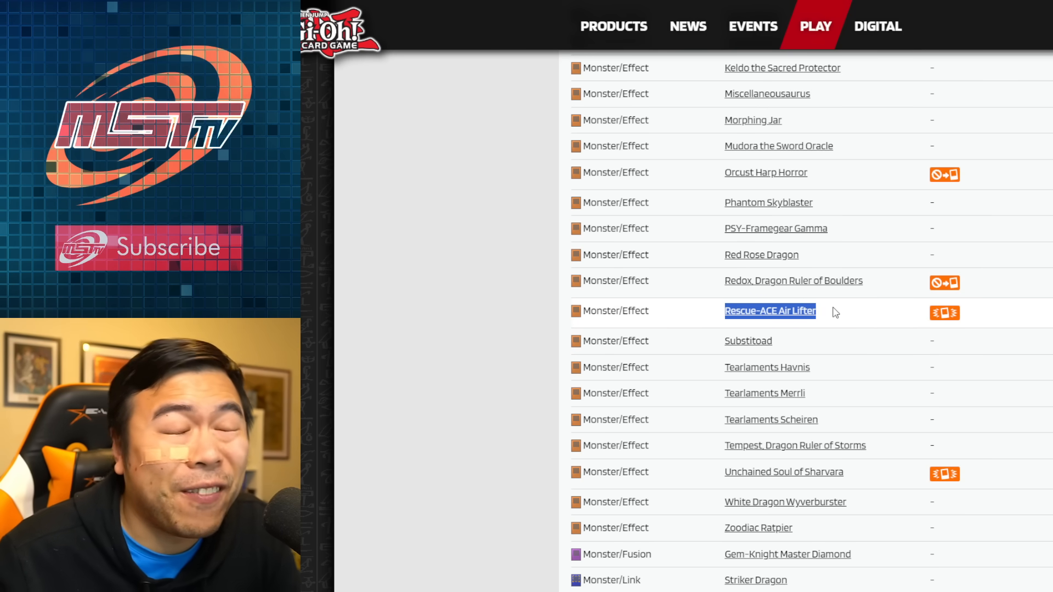
mouse_move(868, 331)
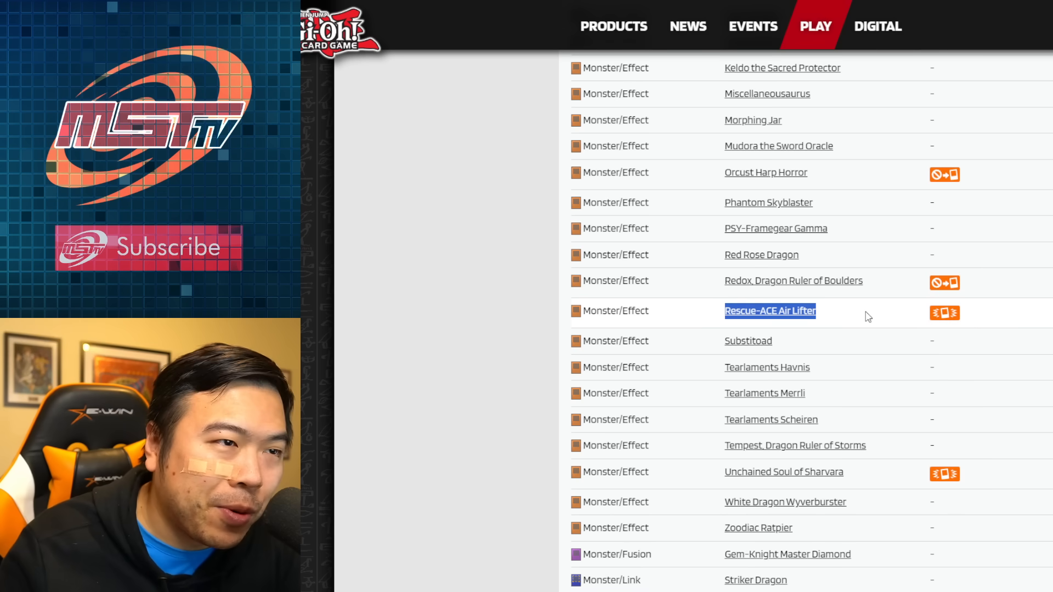
mouse_move(770, 371)
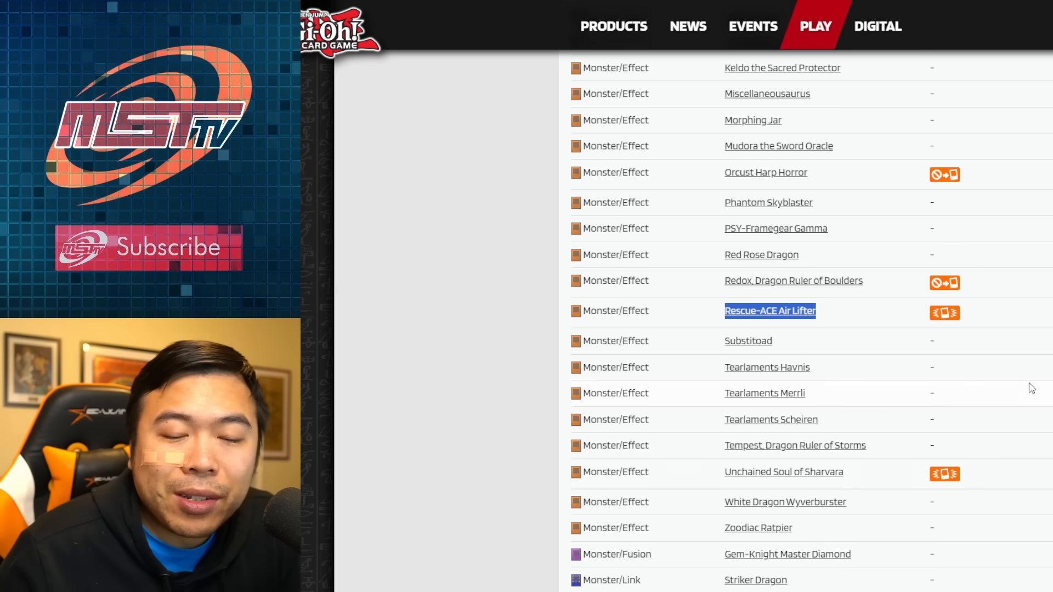
mouse_move(696, 479)
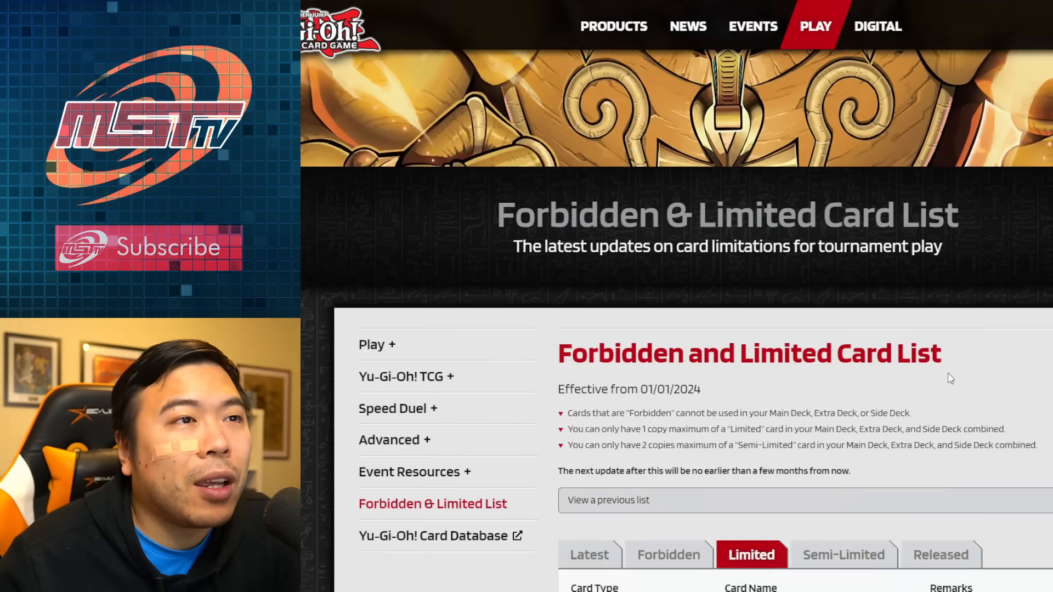
Read the Limited list's Link monsters, Forbidden One limbs, Pendulum and Synchro entries
scroll("down", 3)
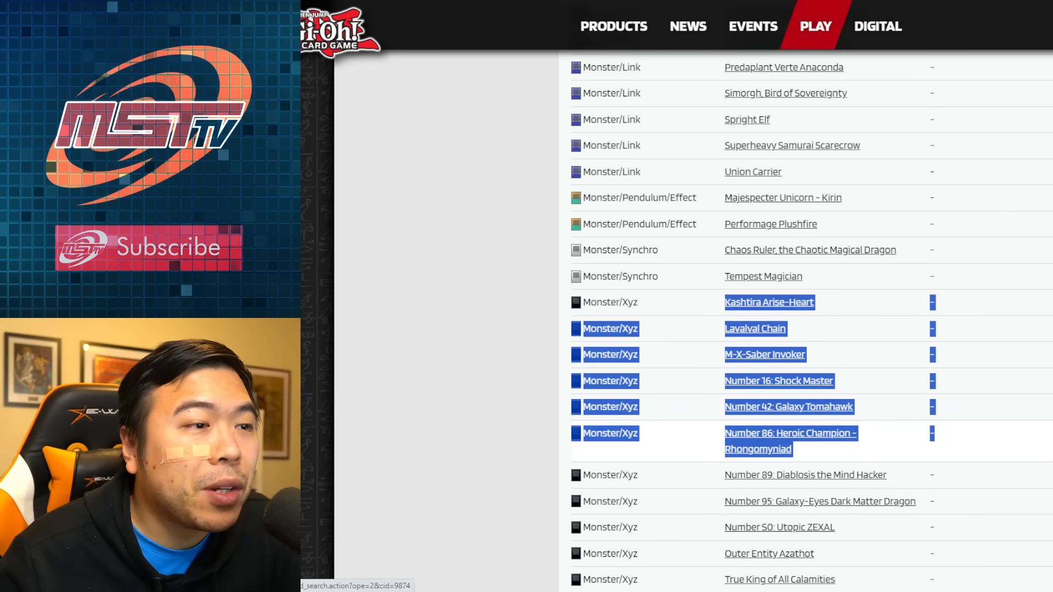
scroll("down", 3)
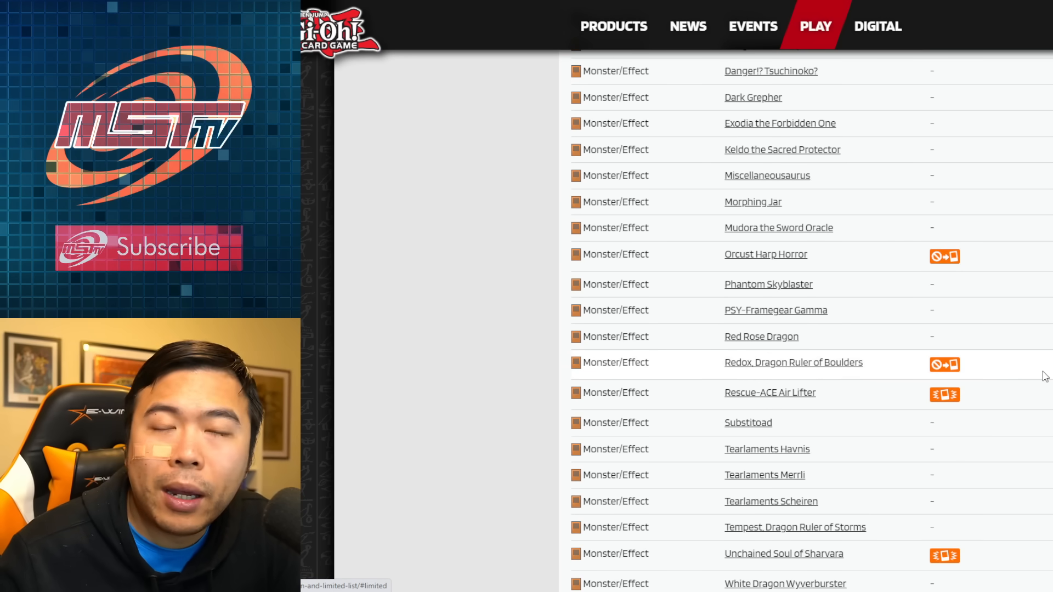
scroll("down", 3)
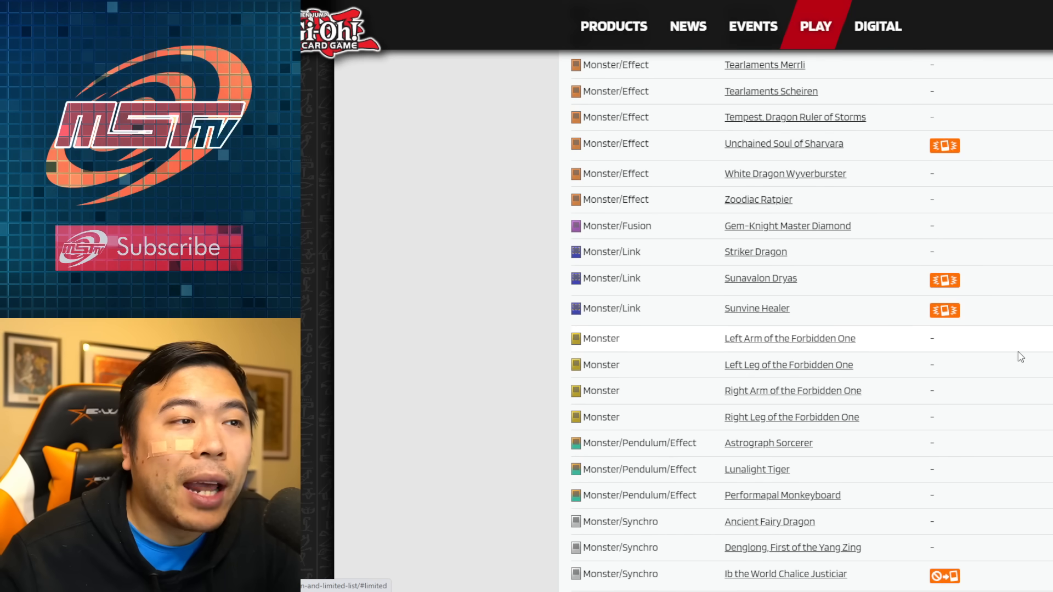
scroll("up", 3)
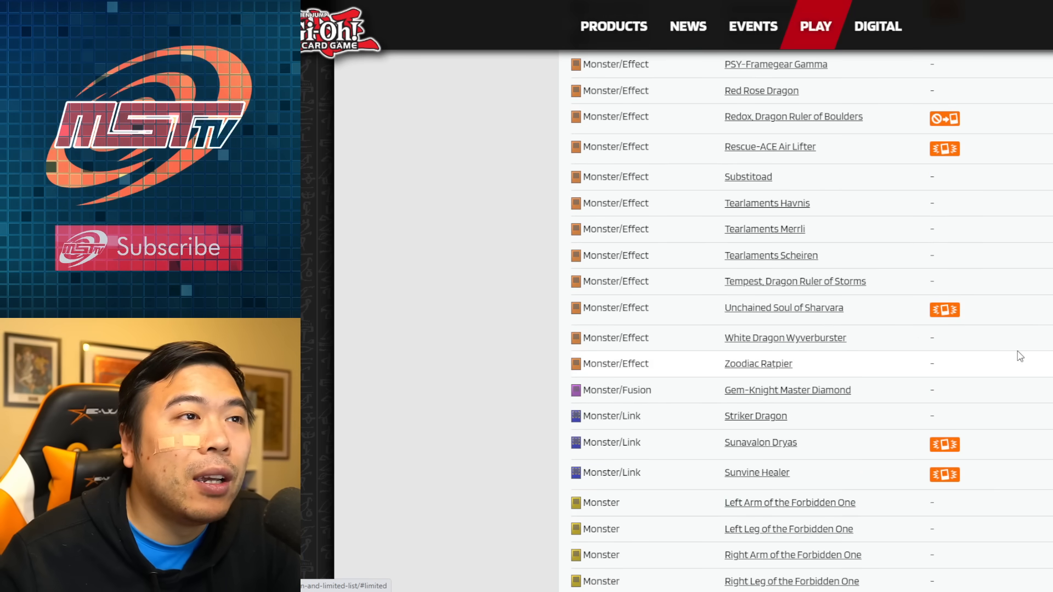
scroll("down", 3)
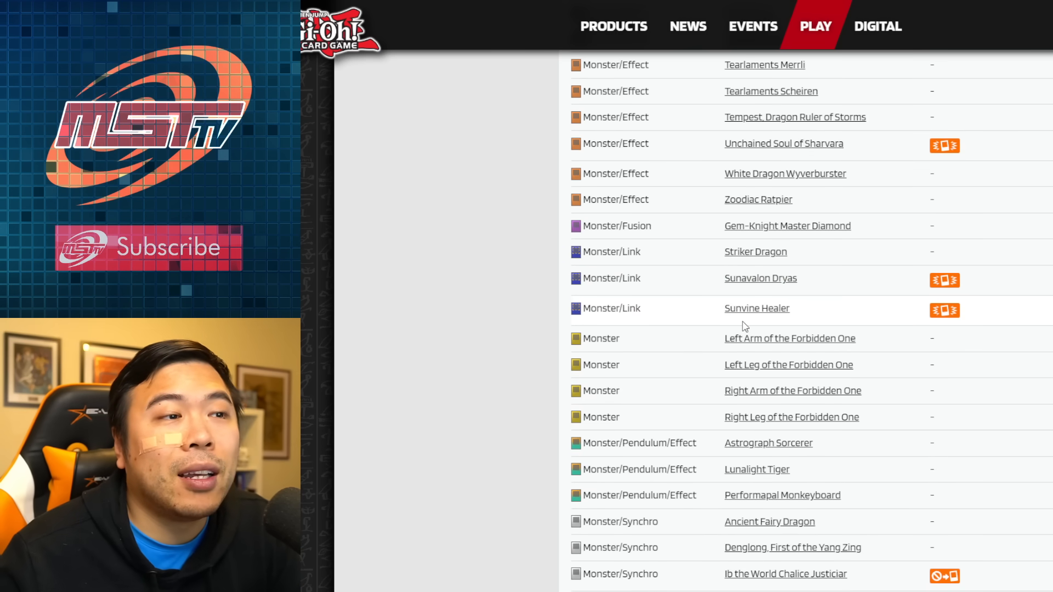
mouse_move(775, 285)
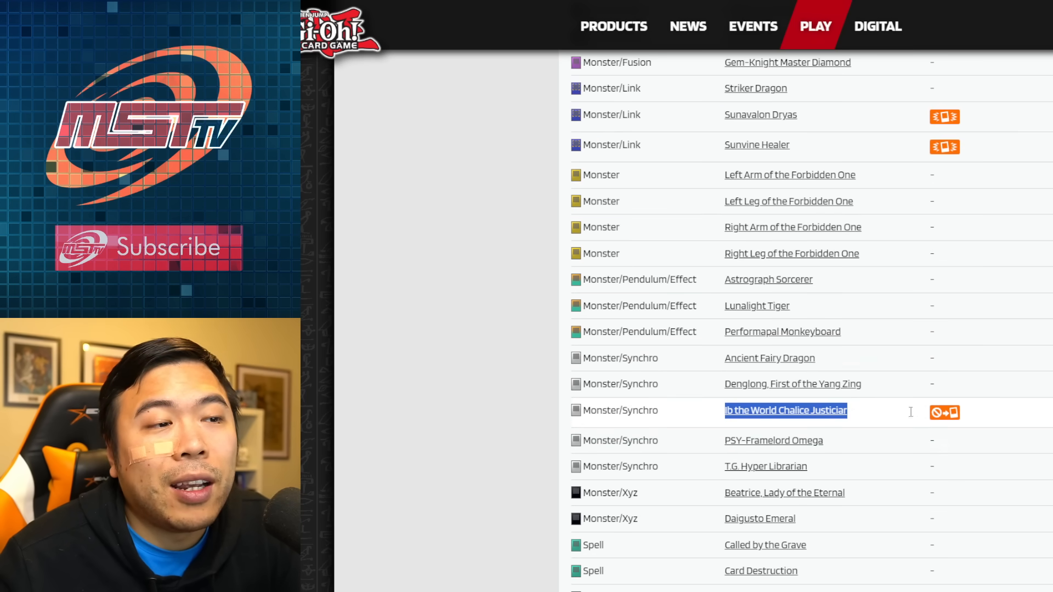
Read the Limited list's Xyz monsters, Spell and Trap cards through to the table's end
scroll("down", 3)
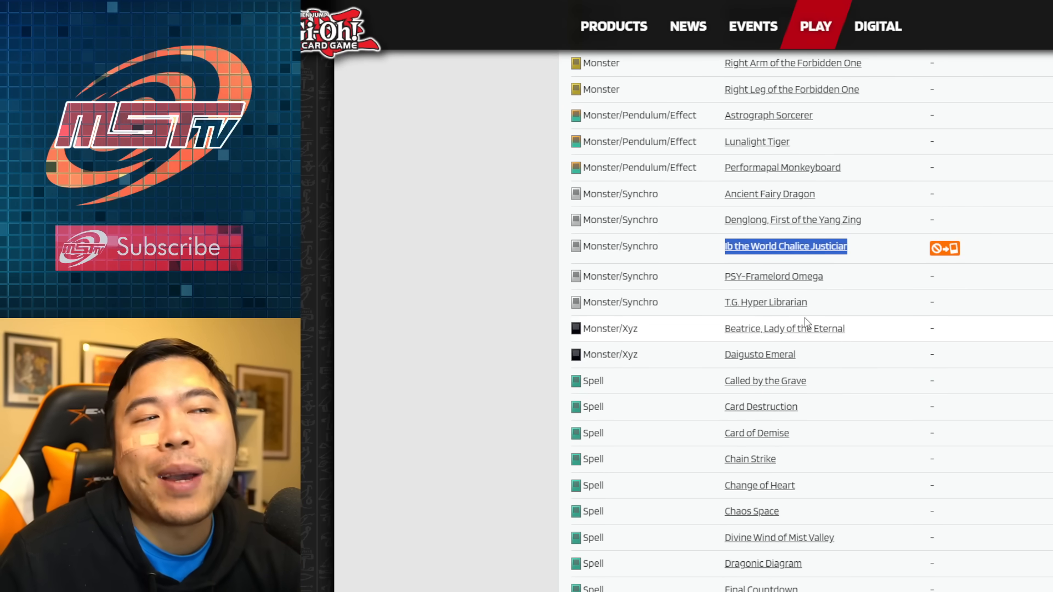
scroll("down", 3)
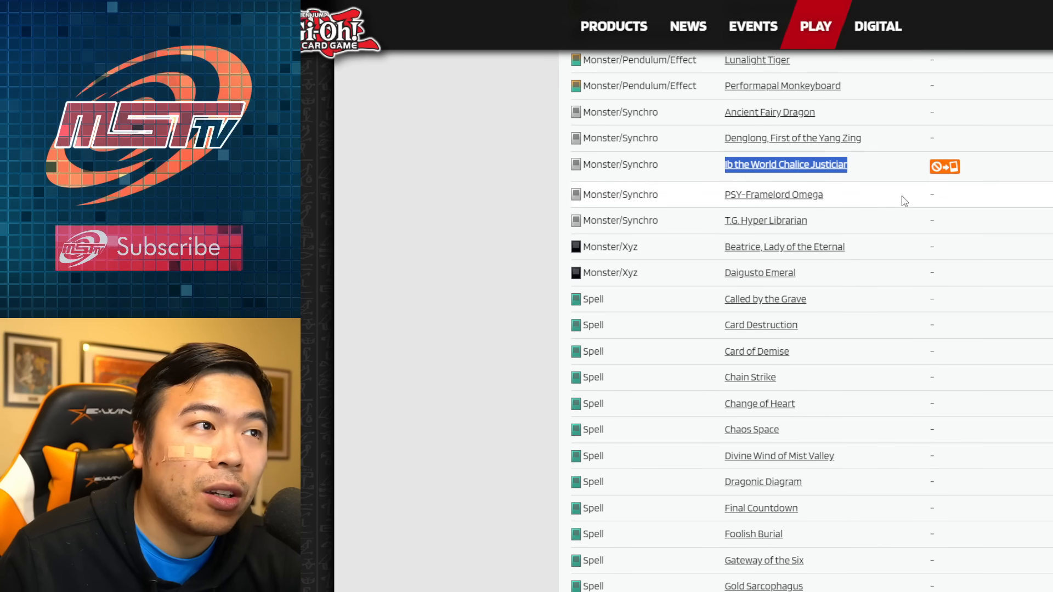
scroll("down", 3)
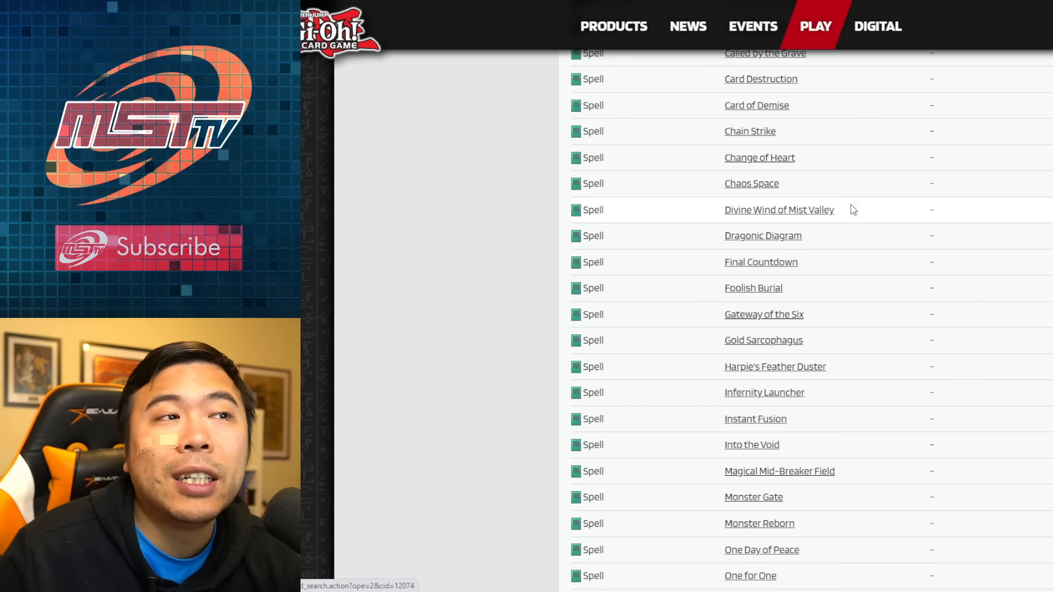
scroll("down", 3)
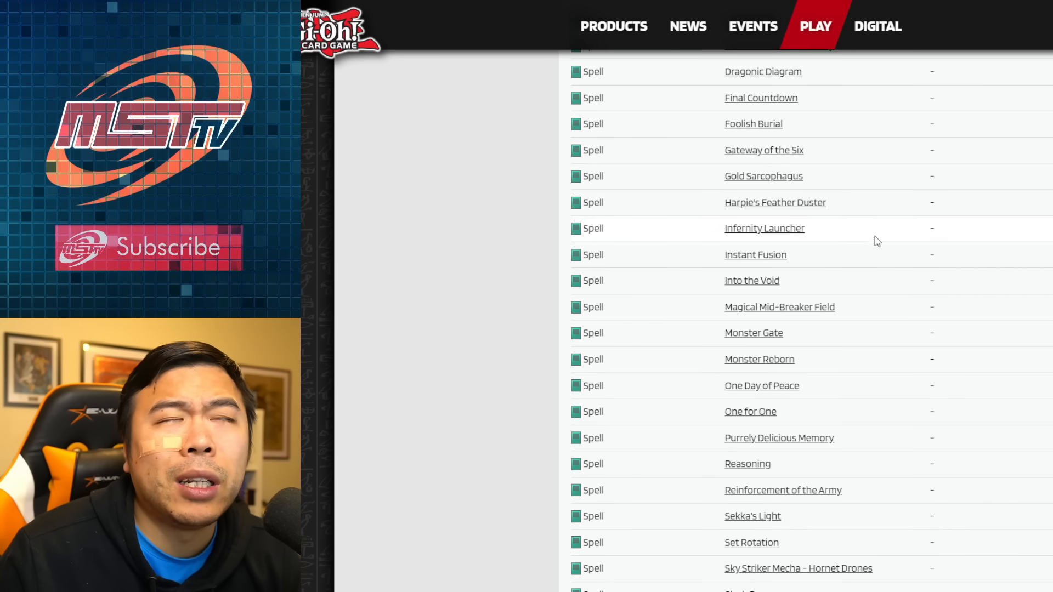
scroll("down", 3)
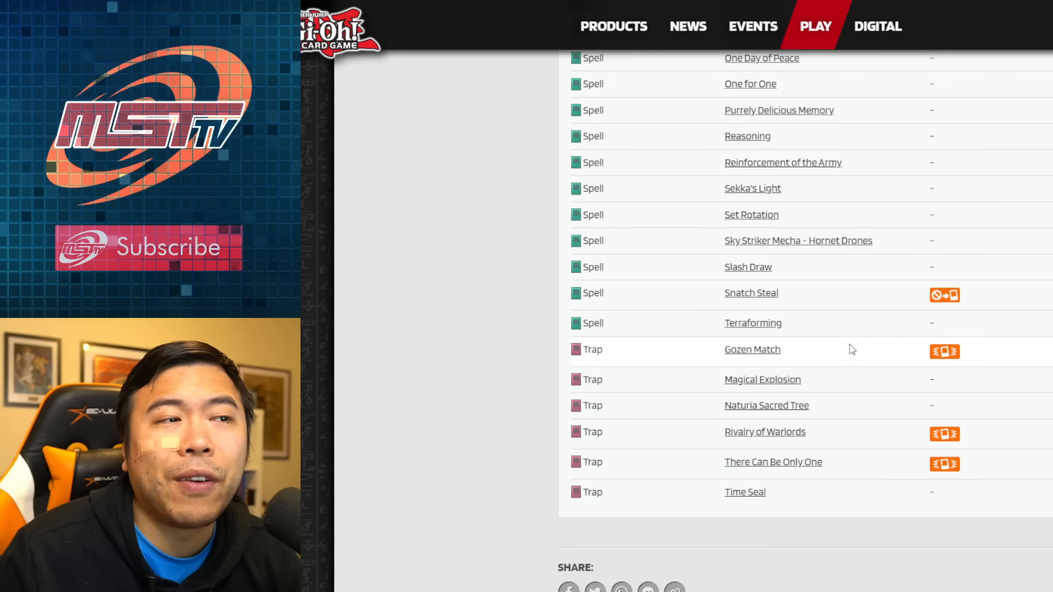
mouse_move(721, 298)
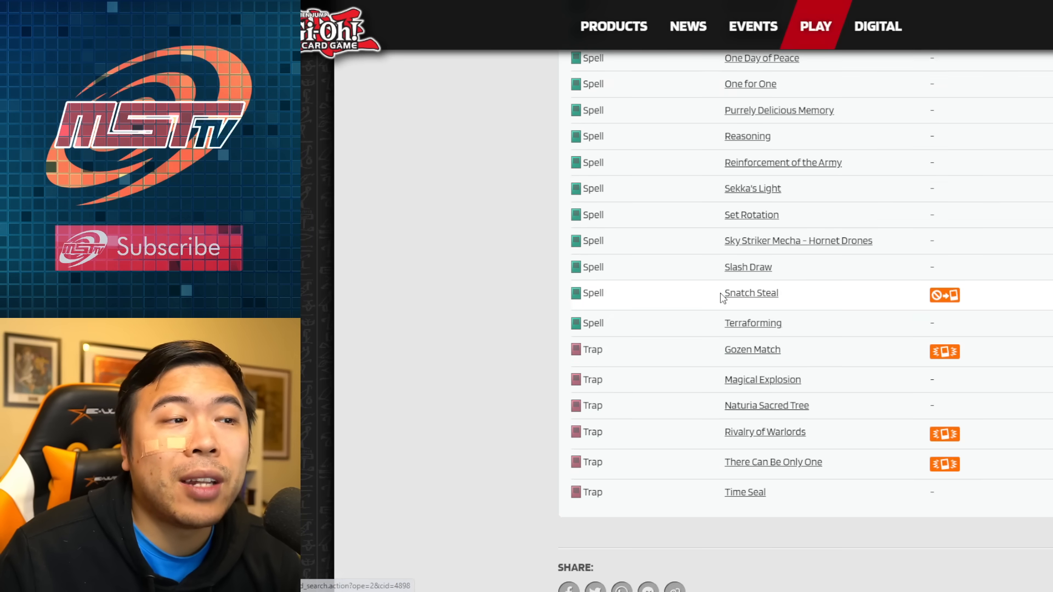
Mark Snatch Steal among the Limited Spells and look over the nearby Trap entries
double_click(751, 292)
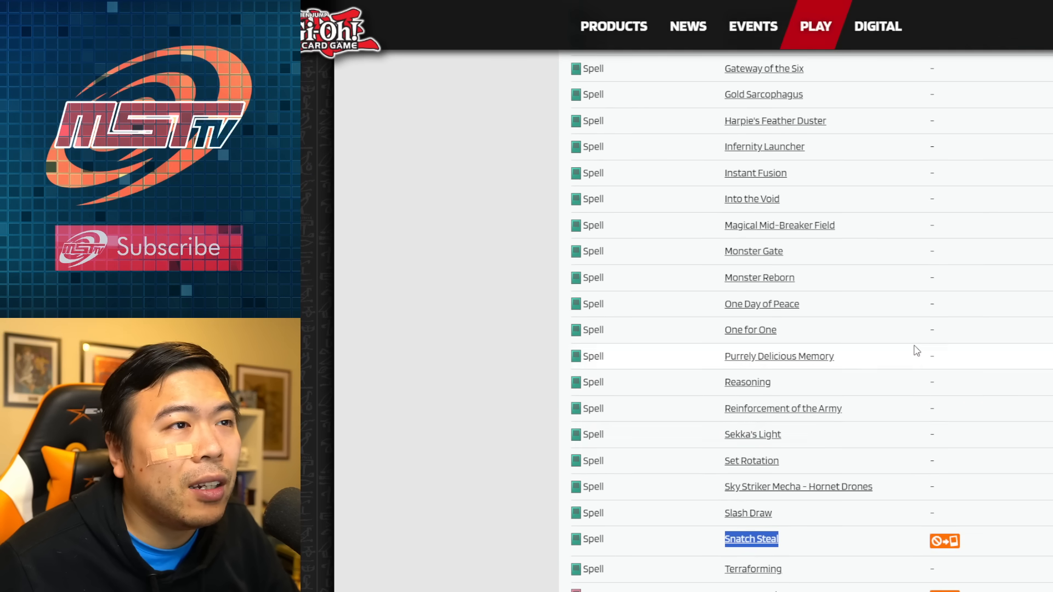
scroll("up", 3)
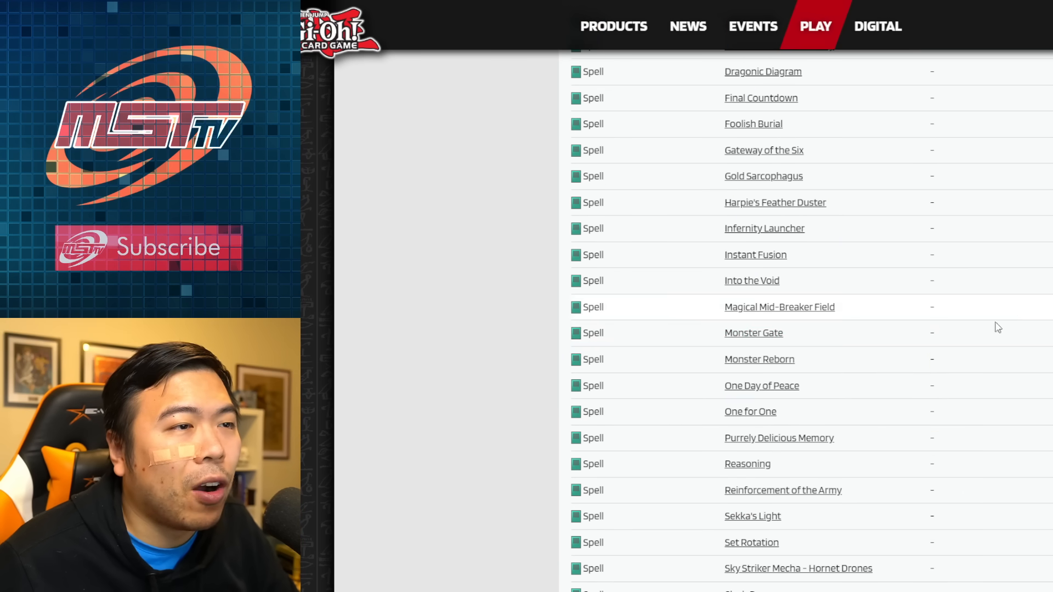
scroll("down", 3)
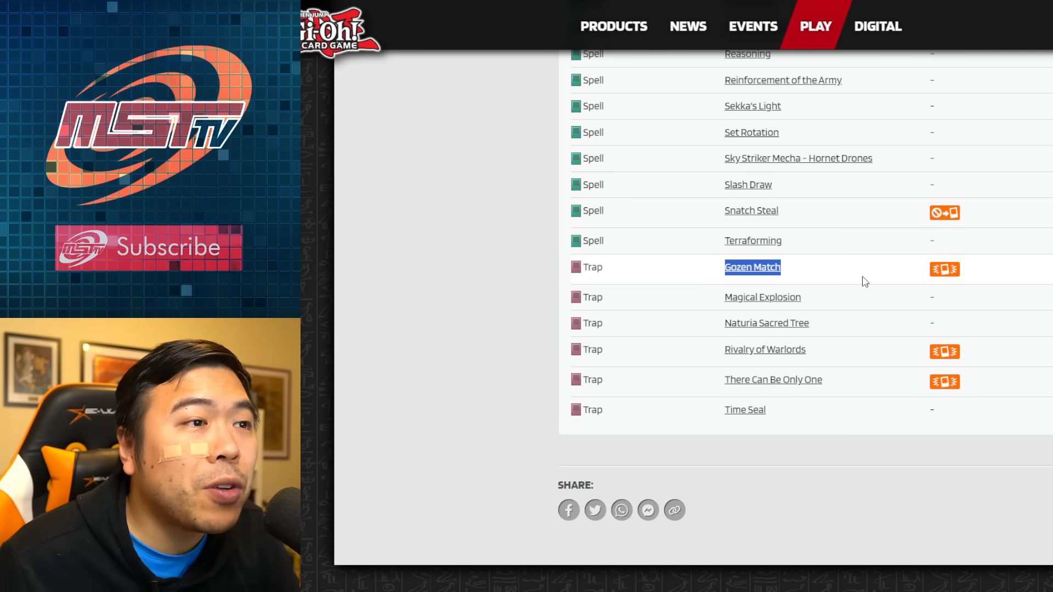
mouse_move(750, 357)
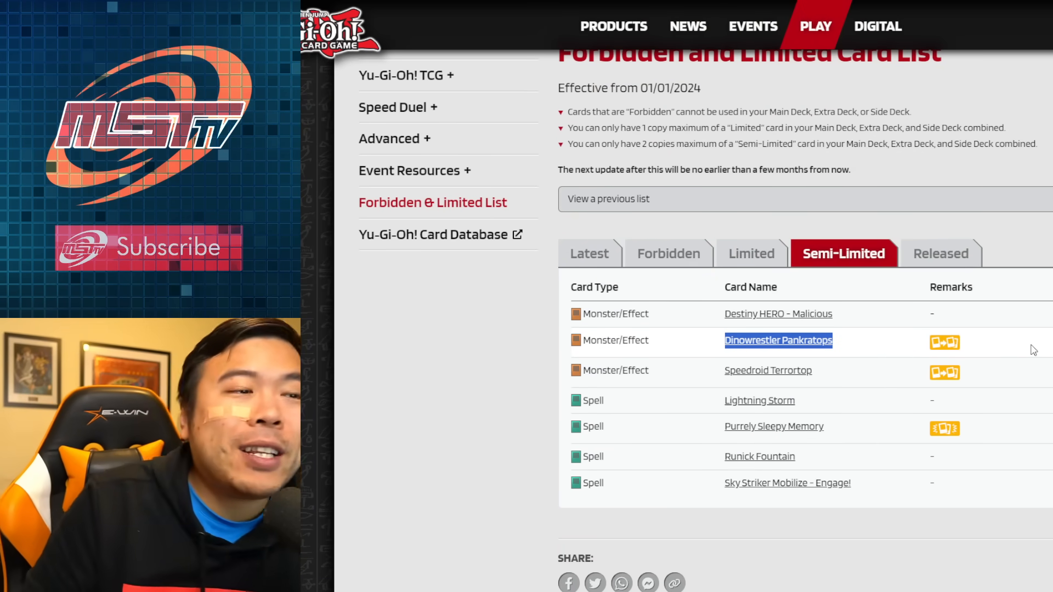
Mark the Dinowrestler Pankratops and Purrely Sleepy Memory names in the Semi-Limited list
left_click_drag(779, 340, 926, 340)
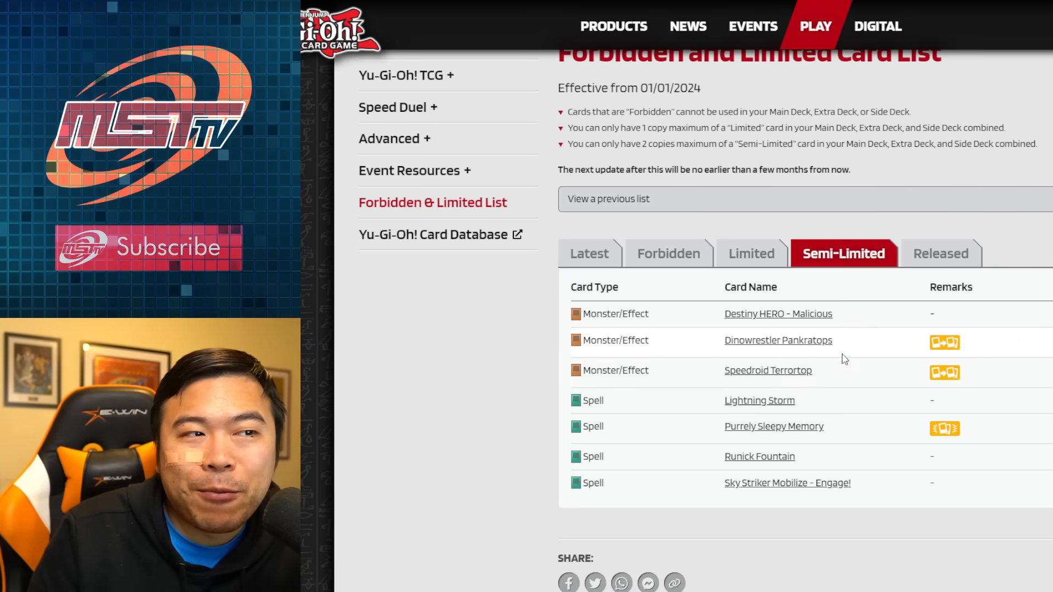
double_click(778, 340)
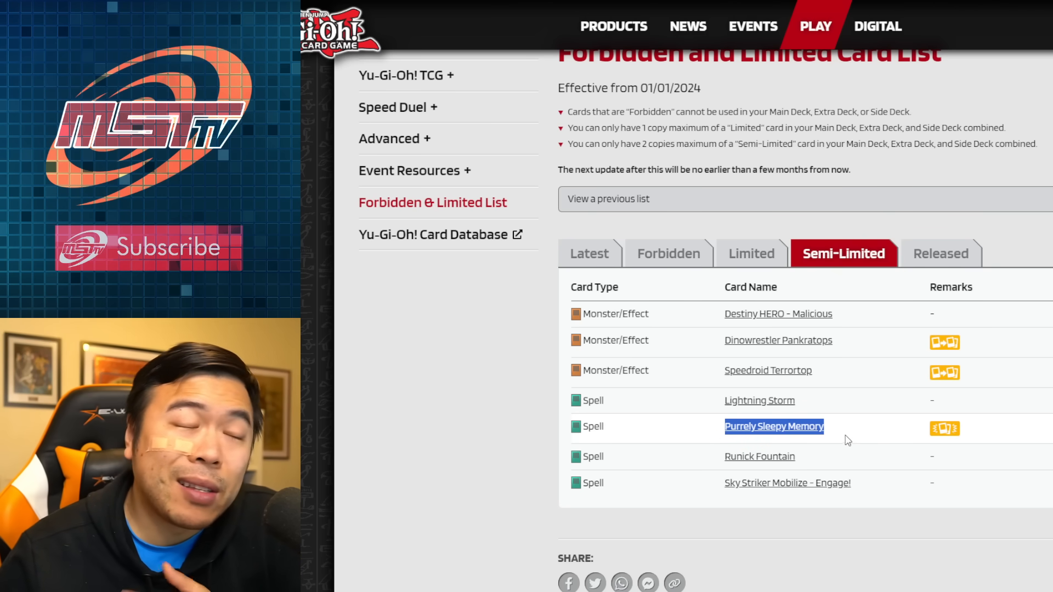
mouse_move(757, 382)
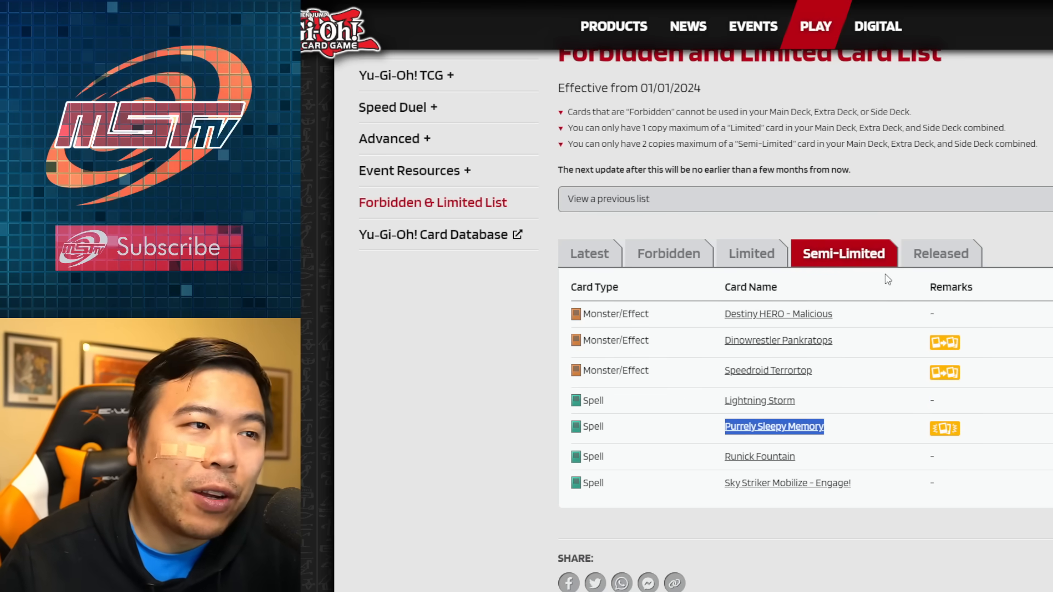
mouse_move(894, 432)
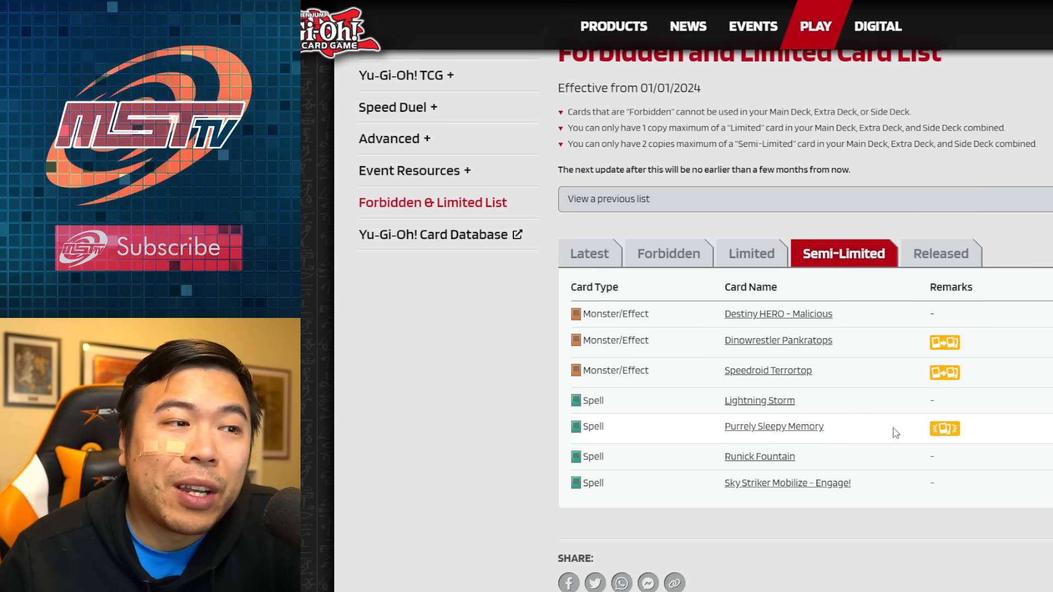
mouse_move(982, 462)
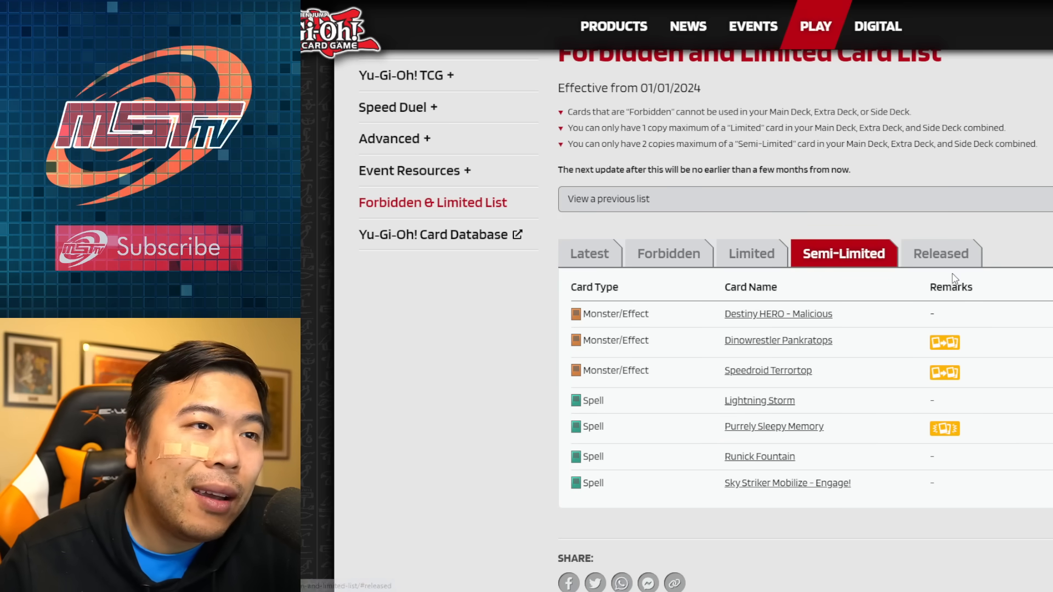
Show the Released tab and mark the Mind Control and Upstart Goblin card names
left_click(941, 253)
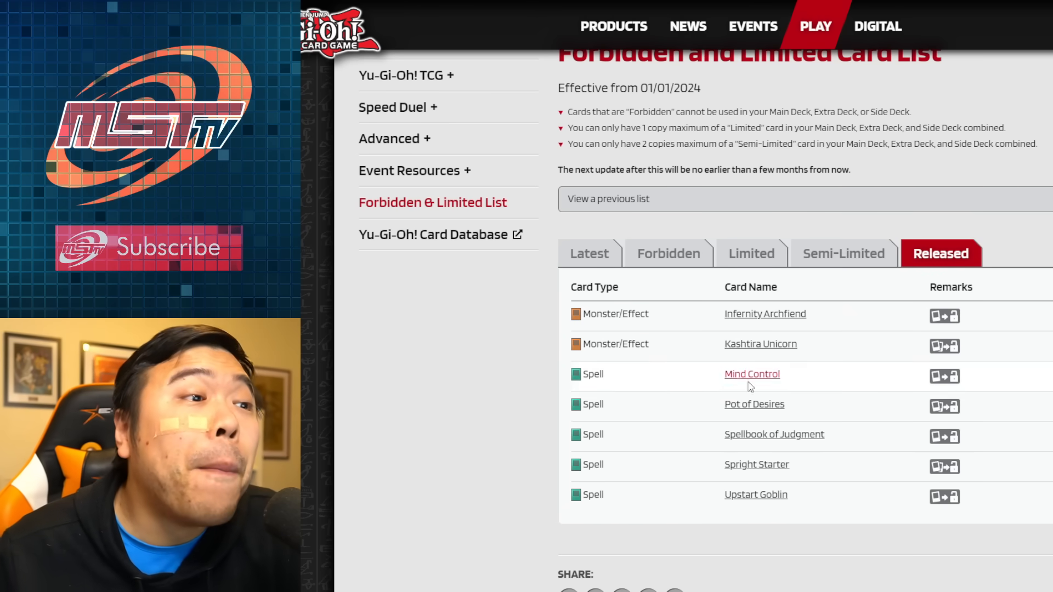
double_click(751, 374)
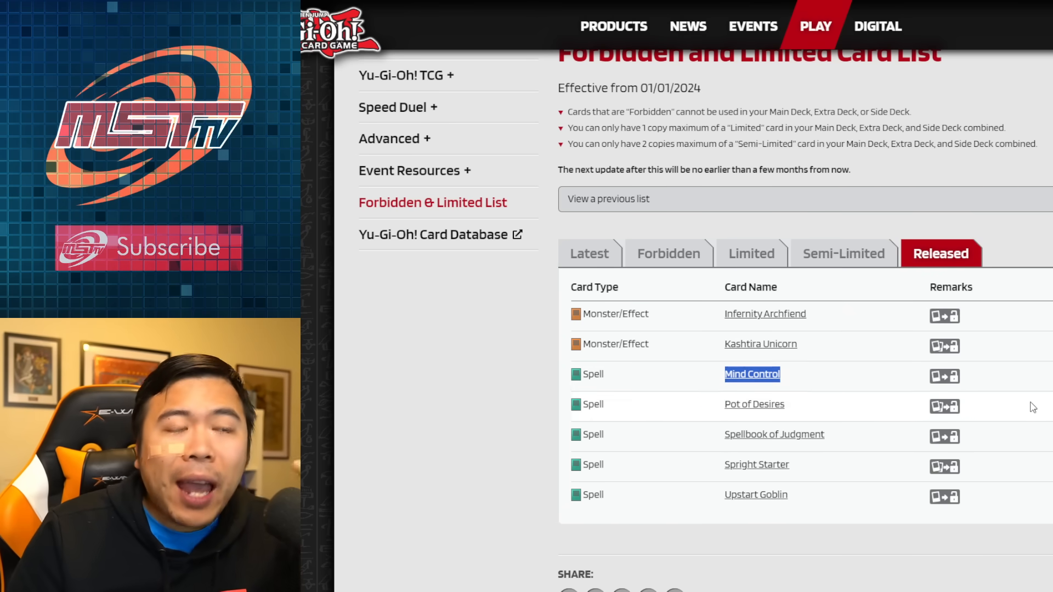
mouse_move(1002, 426)
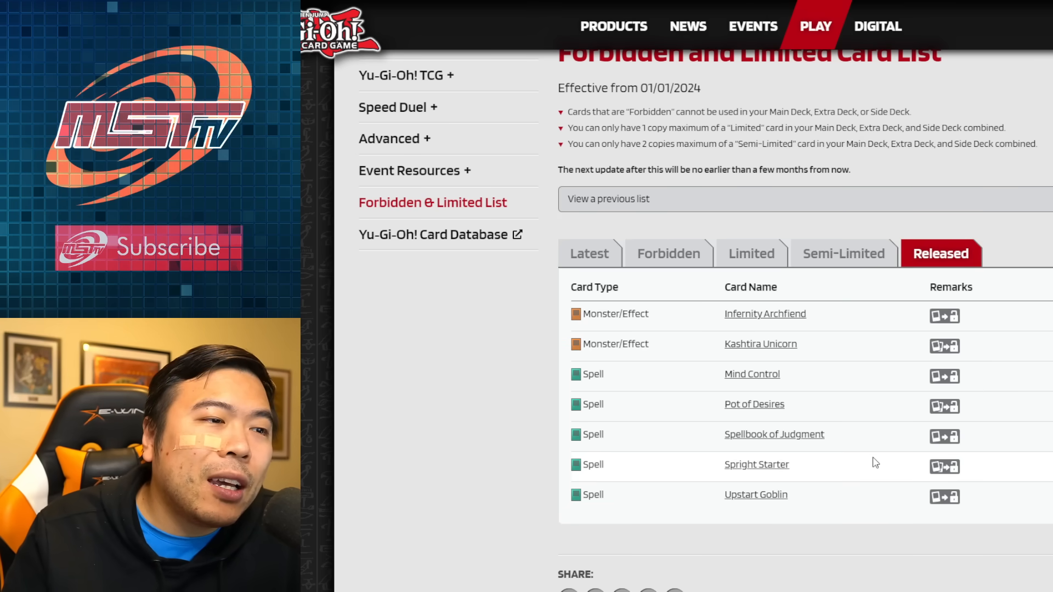
double_click(774, 494)
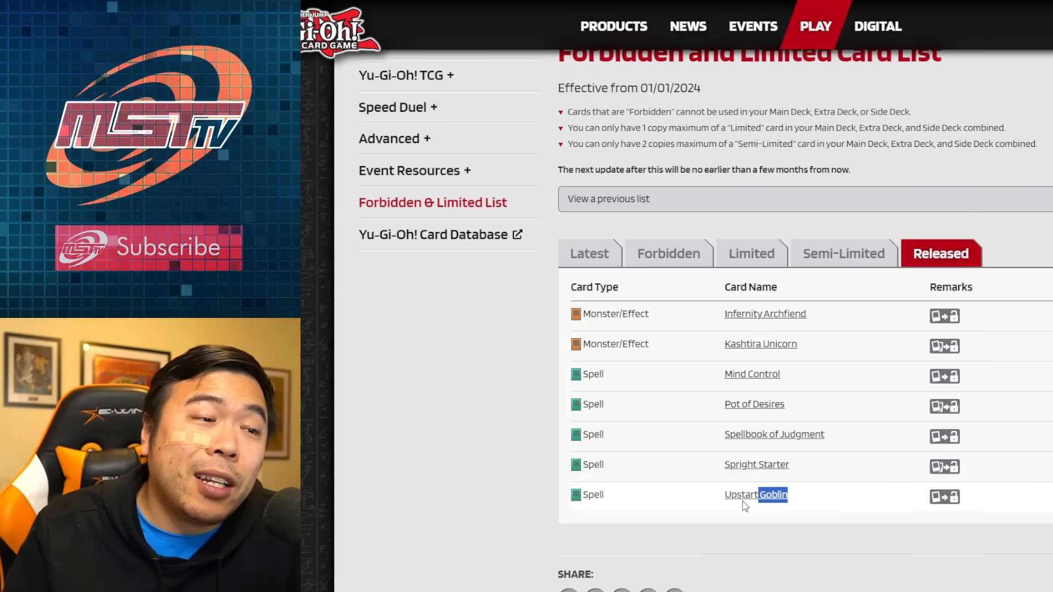
double_click(755, 494)
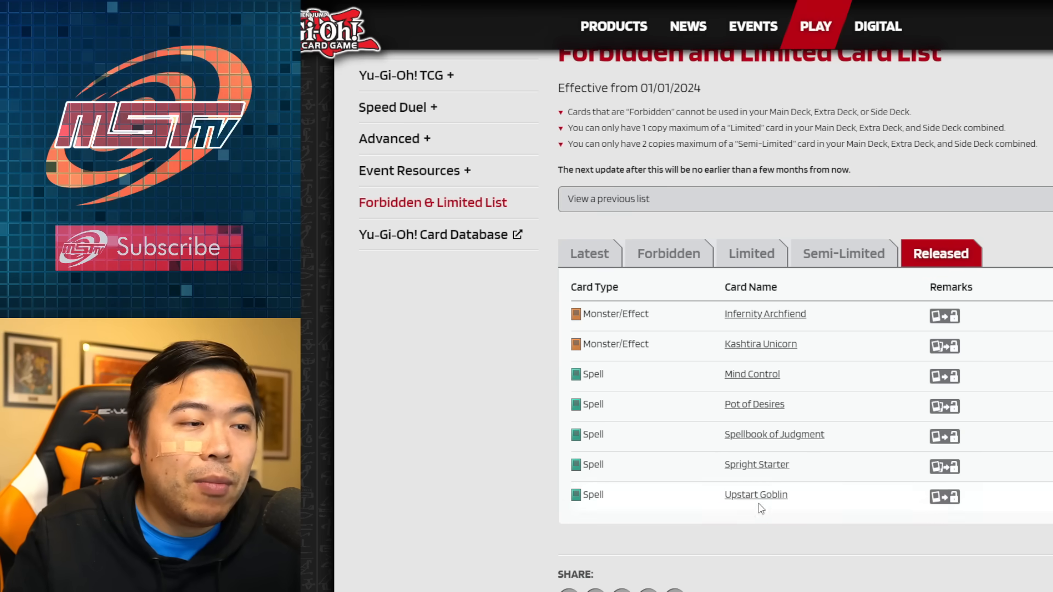
double_click(756, 495)
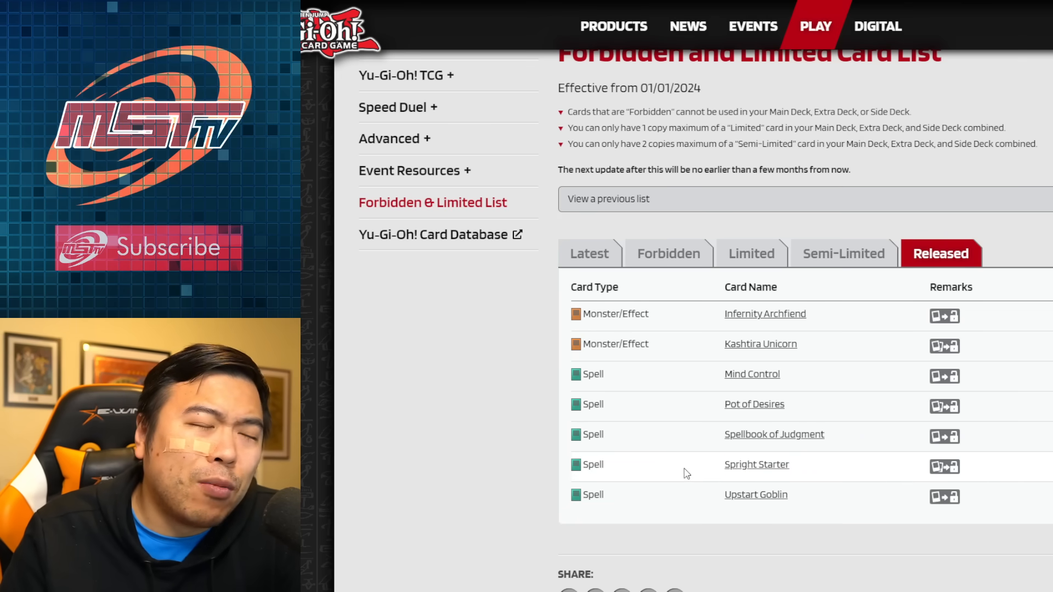
double_click(756, 465)
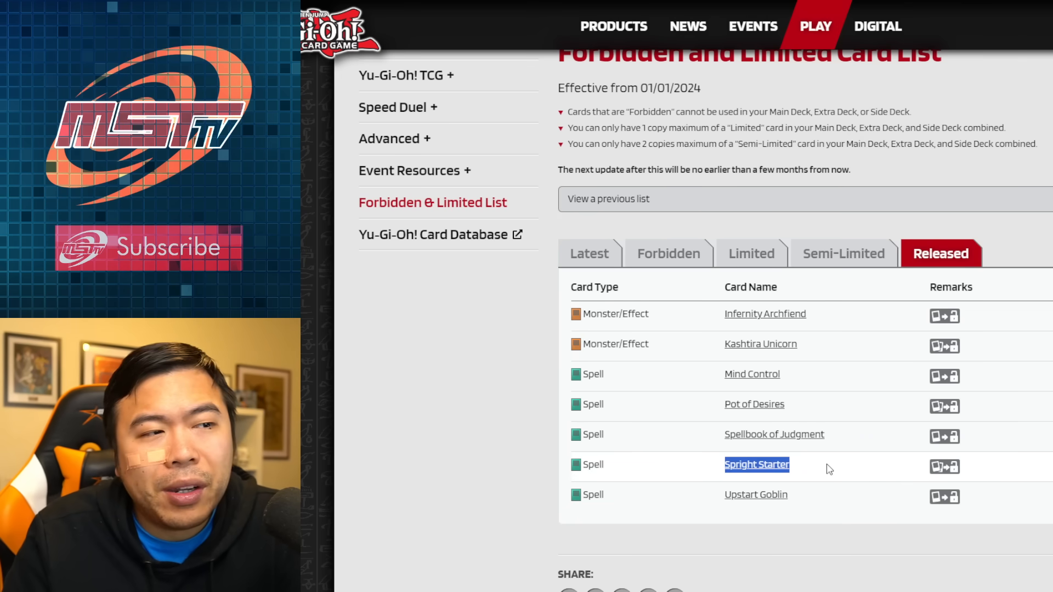
mouse_move(929, 538)
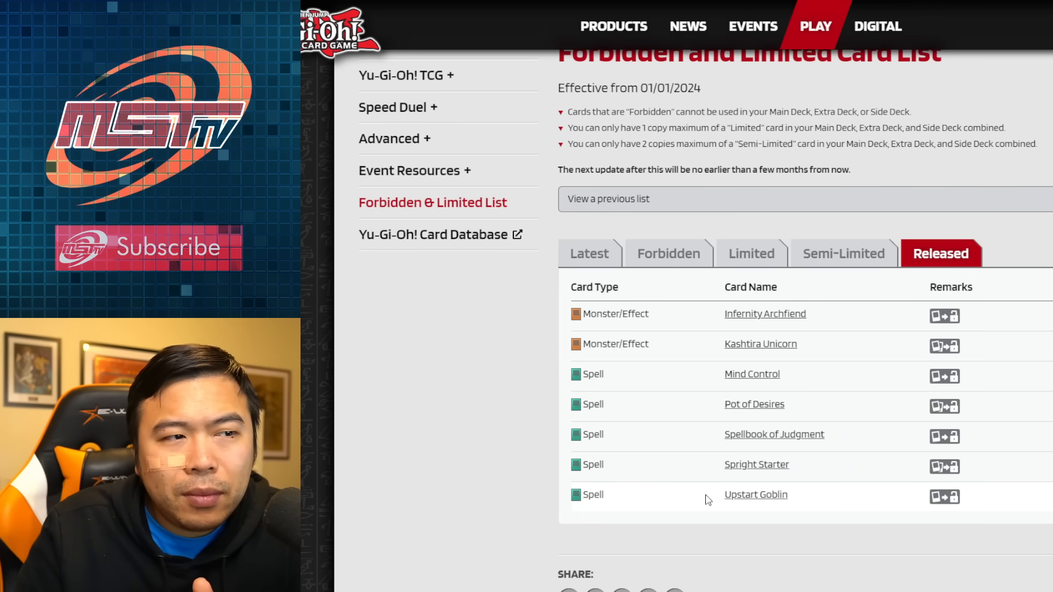
mouse_move(943, 474)
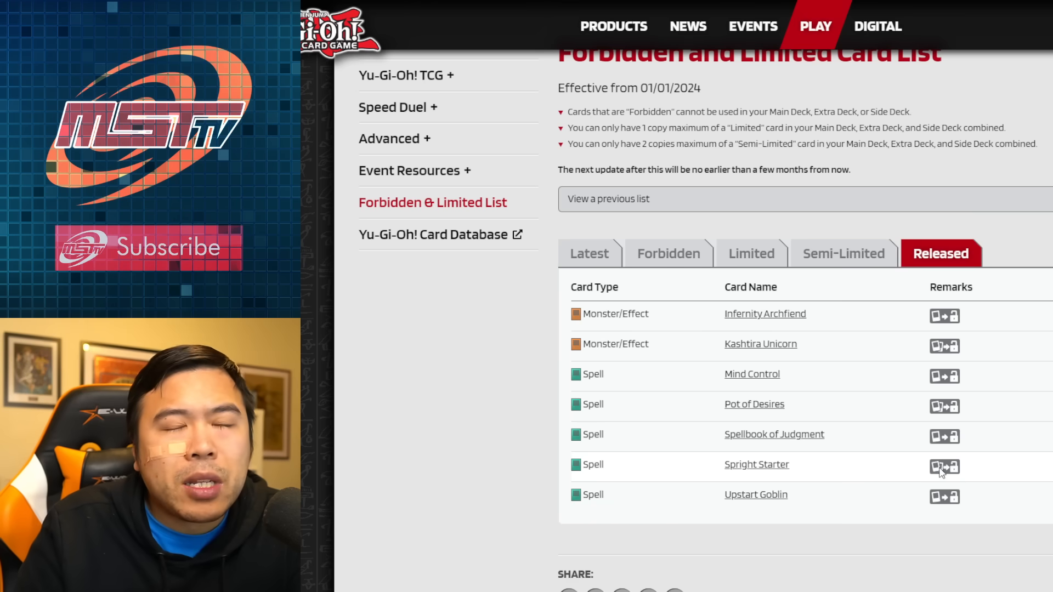
mouse_move(869, 478)
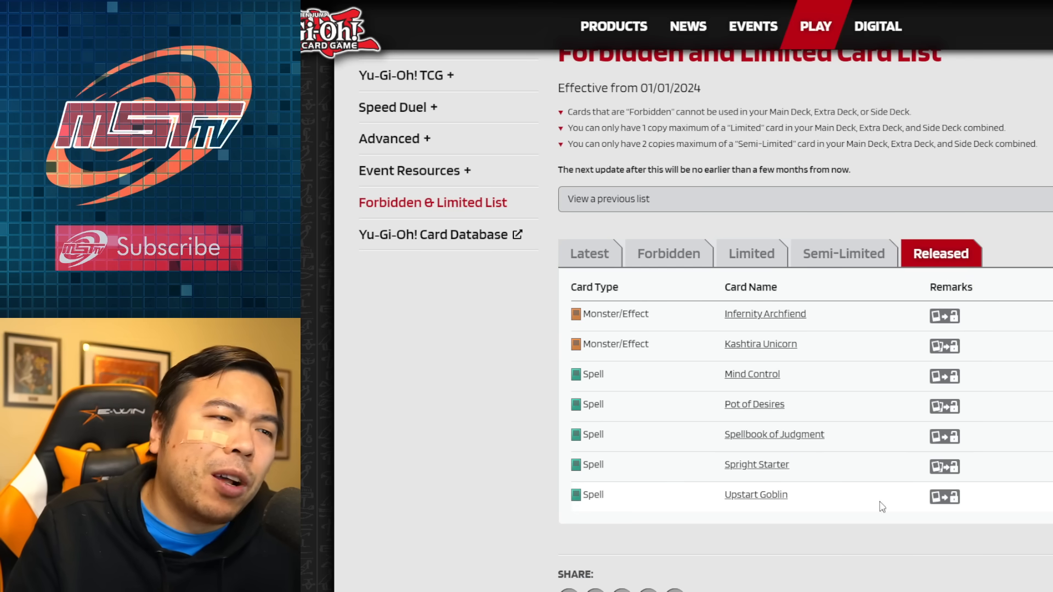
left_click_drag(754, 405, 755, 495)
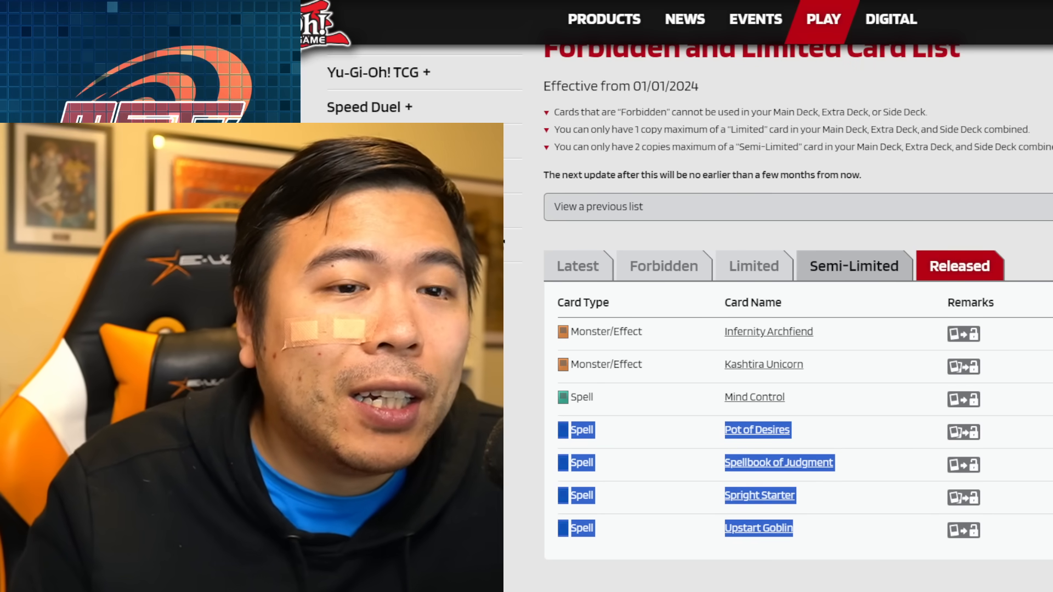
Revisit the Semi-Limited list, then scroll down through the entire Forbidden cards list
left_click(853, 265)
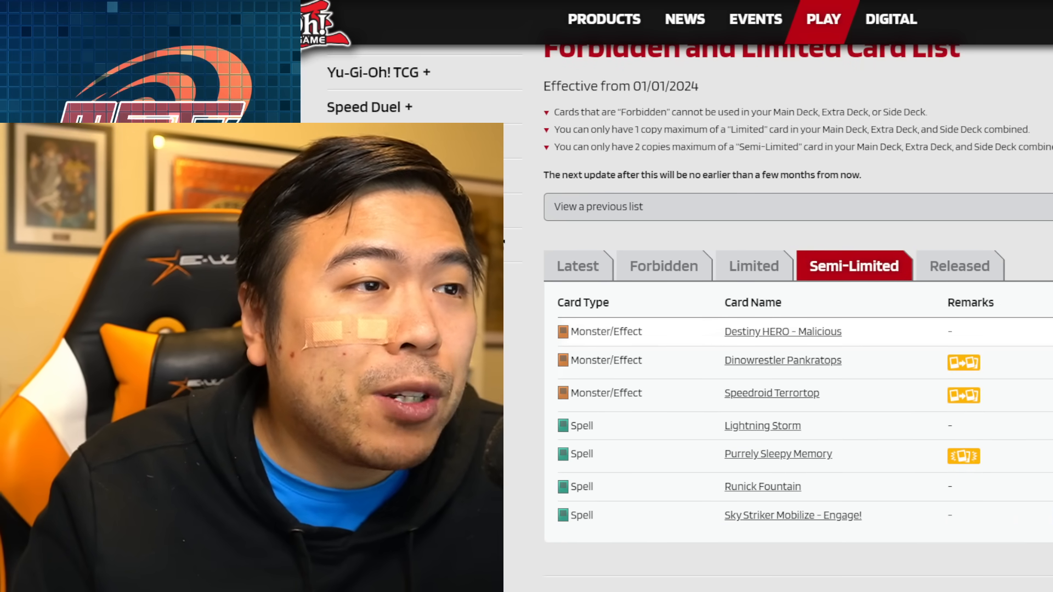
left_click(664, 265)
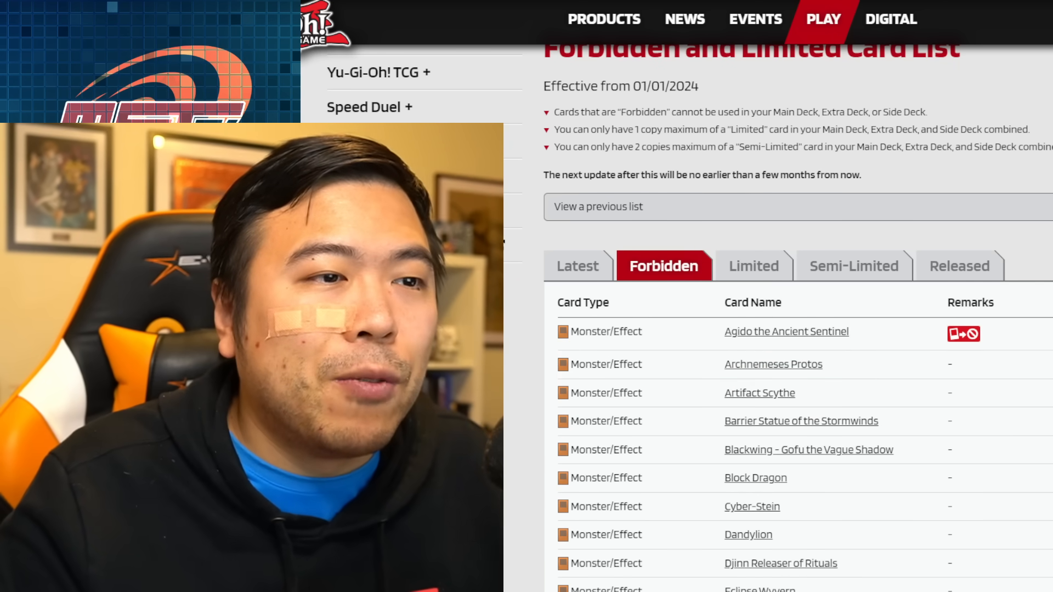
scroll("down", 3)
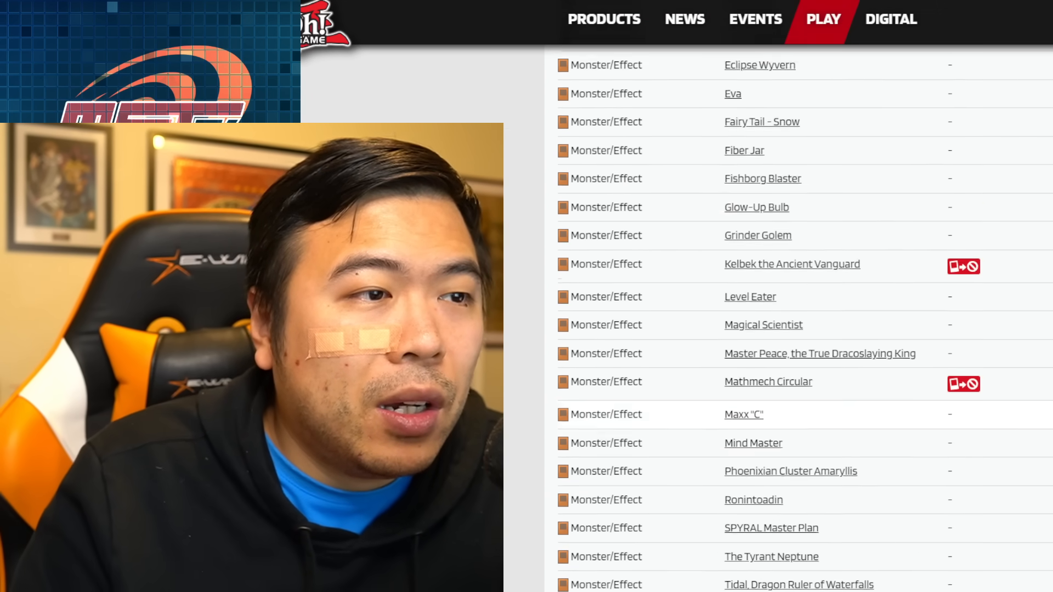
scroll("down", 3)
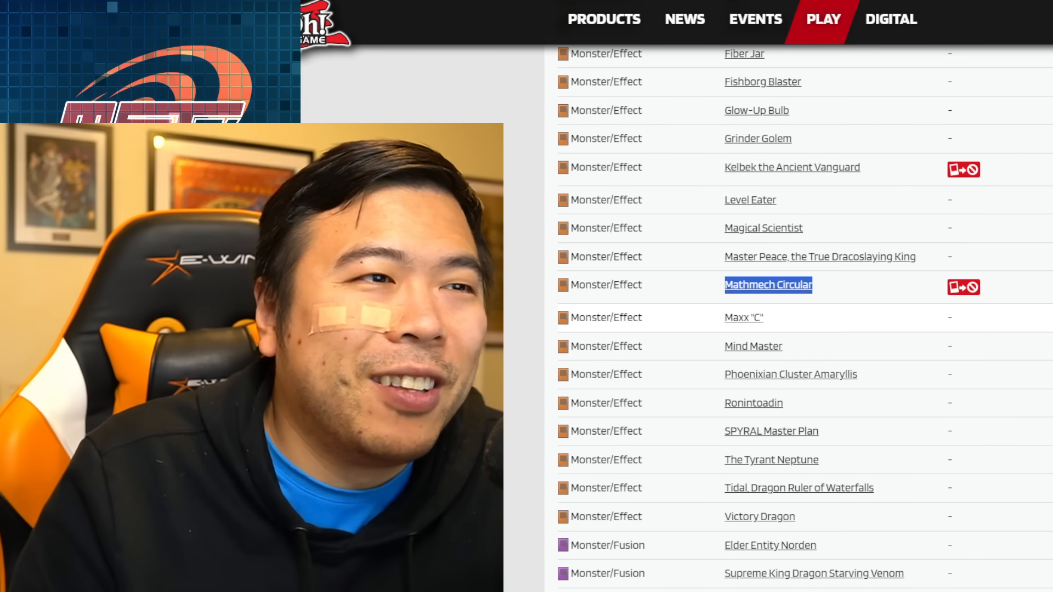
scroll("down", 3)
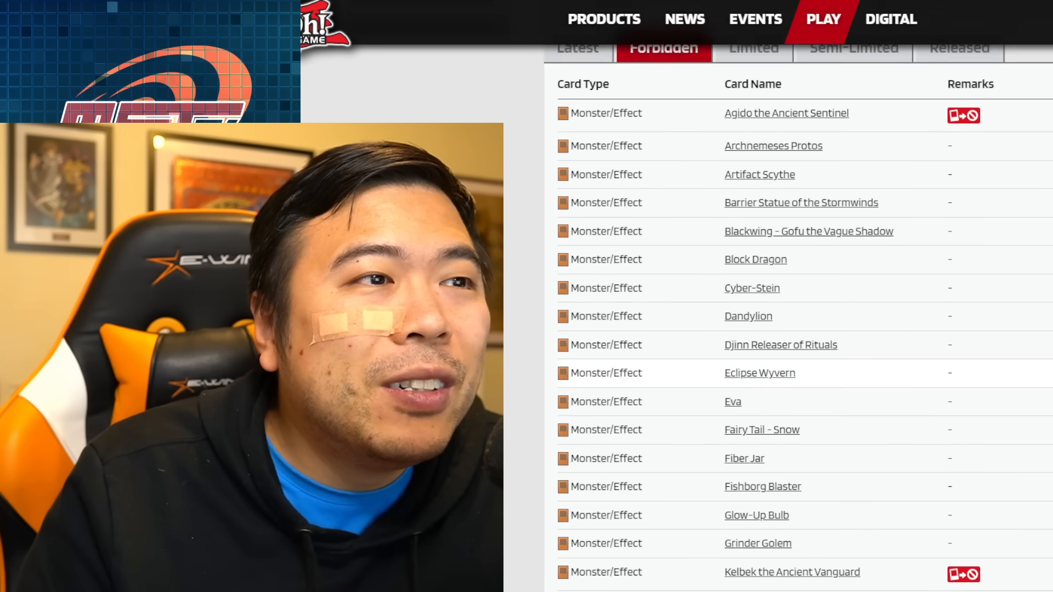
scroll("down", 3)
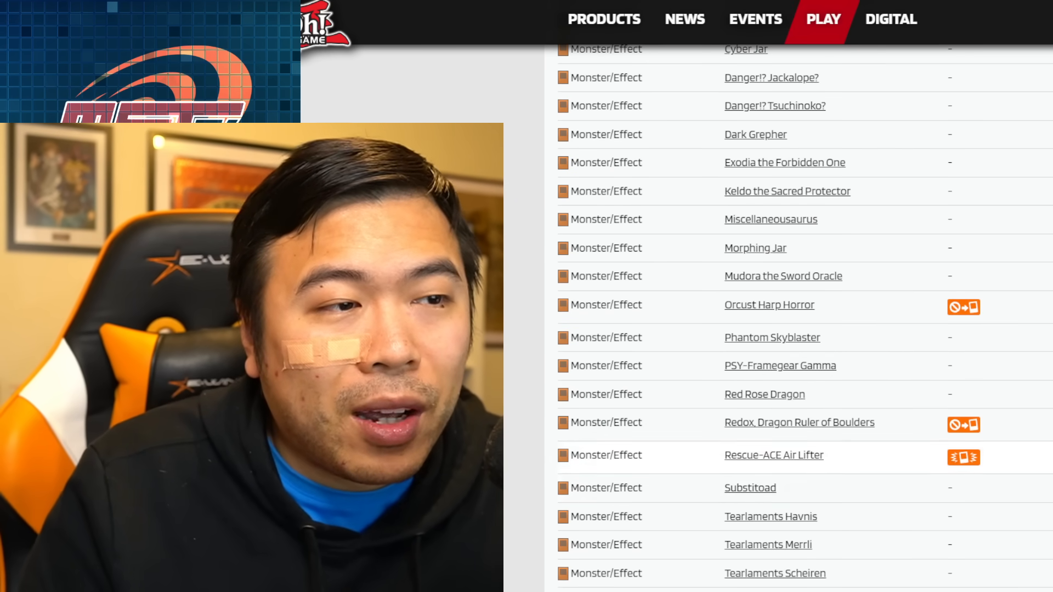
scroll("down", 3)
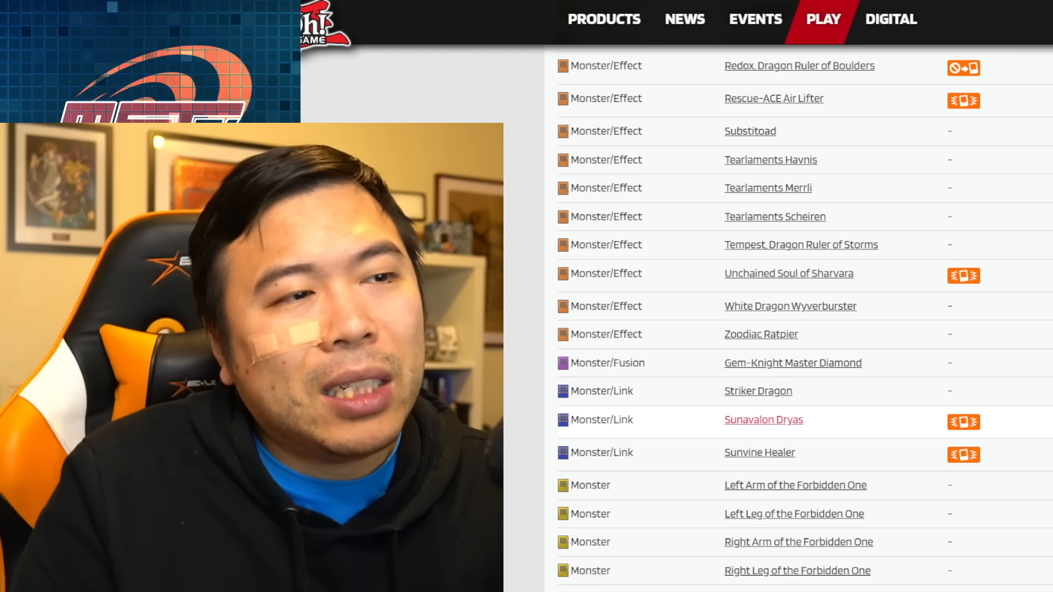
scroll("down", 3)
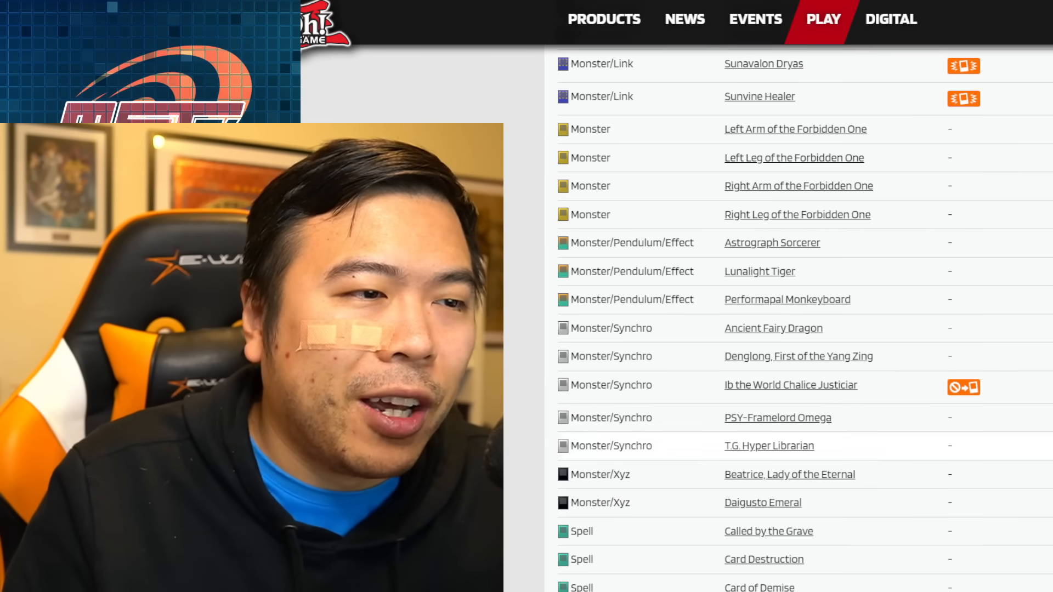
scroll("down", 3)
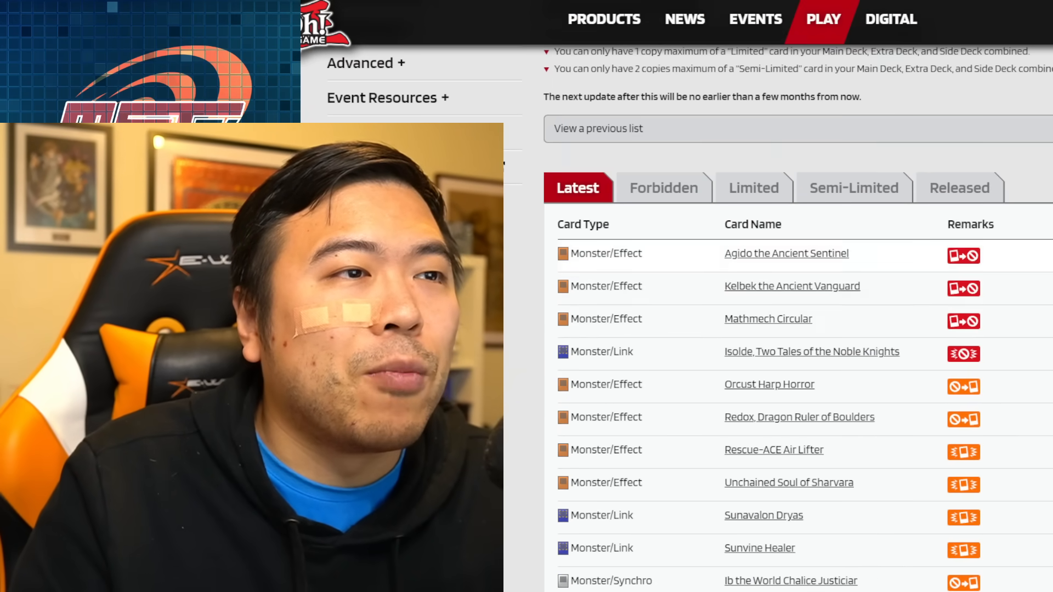
scroll("down", 3)
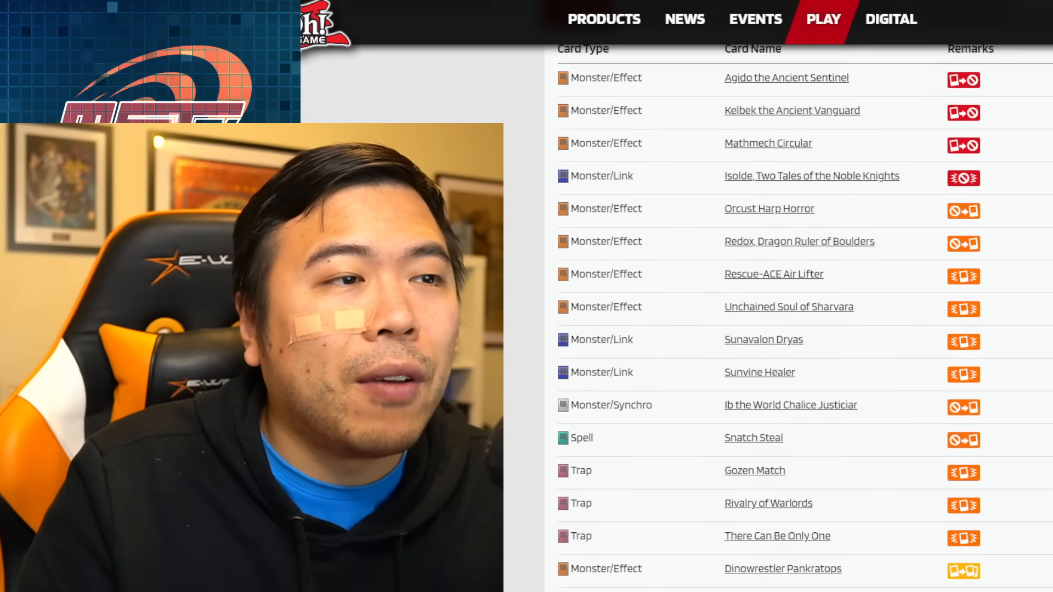
scroll("down", 3)
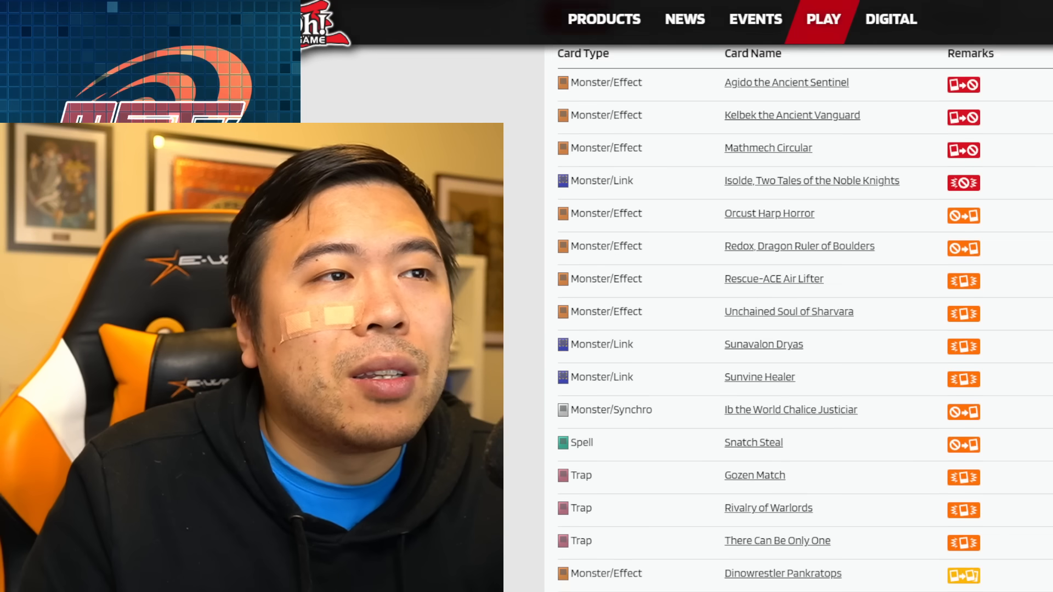
scroll("down", 3)
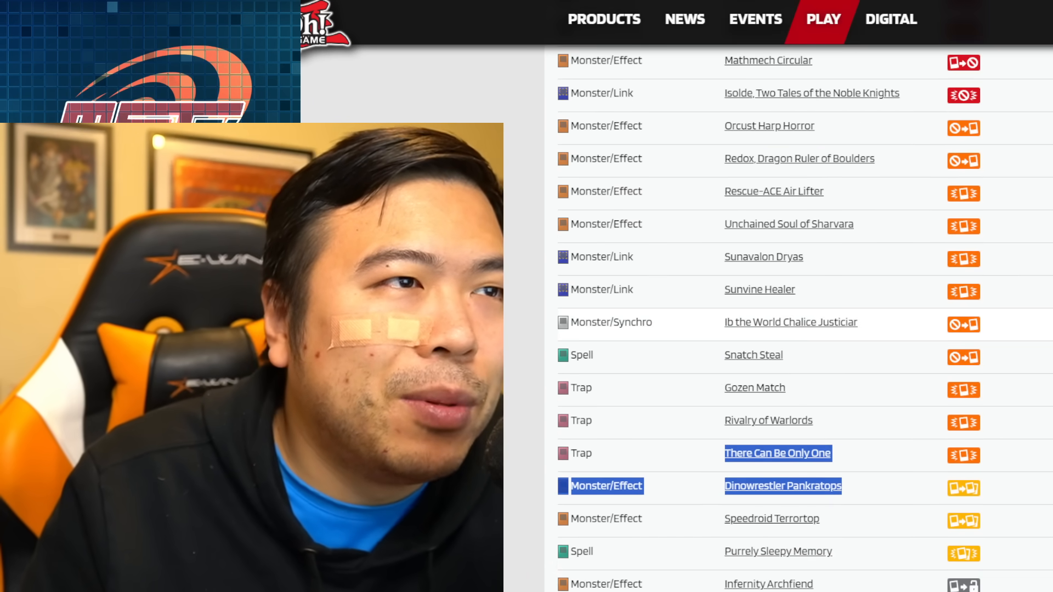
scroll("down", 3)
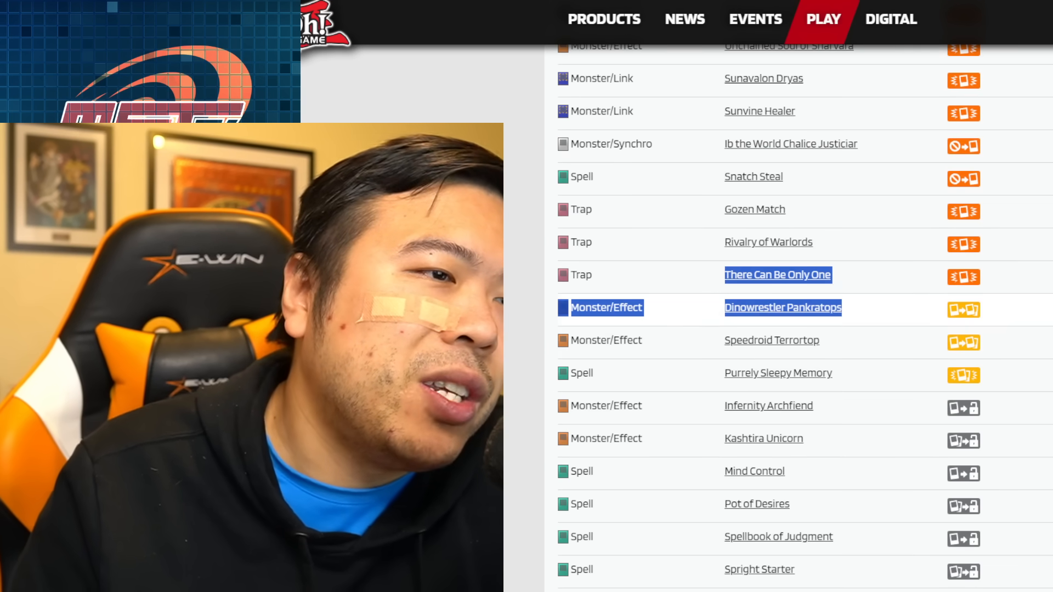